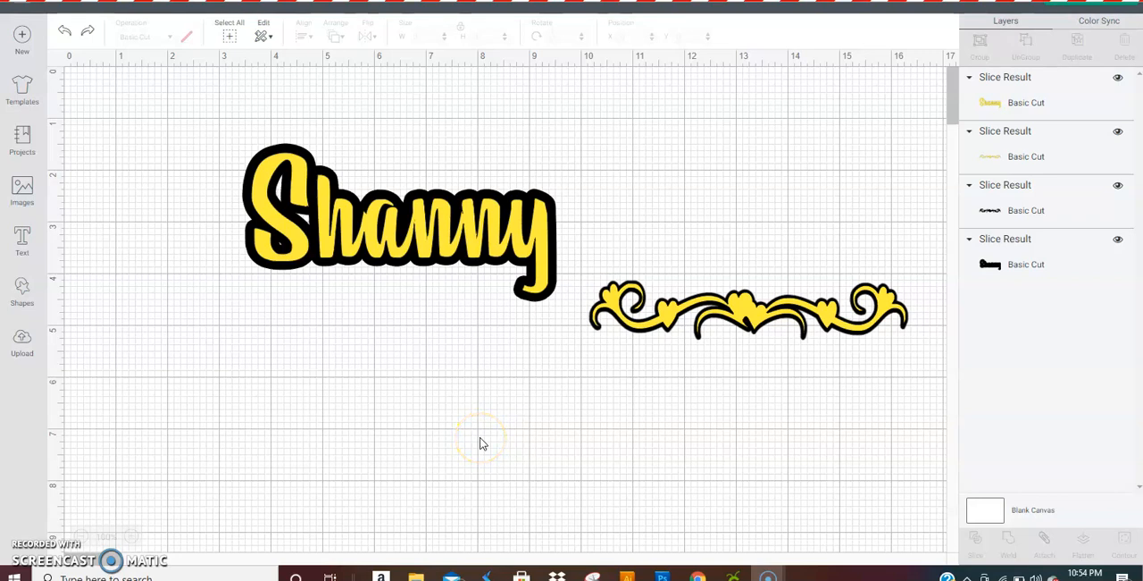
mouse_move(498, 446)
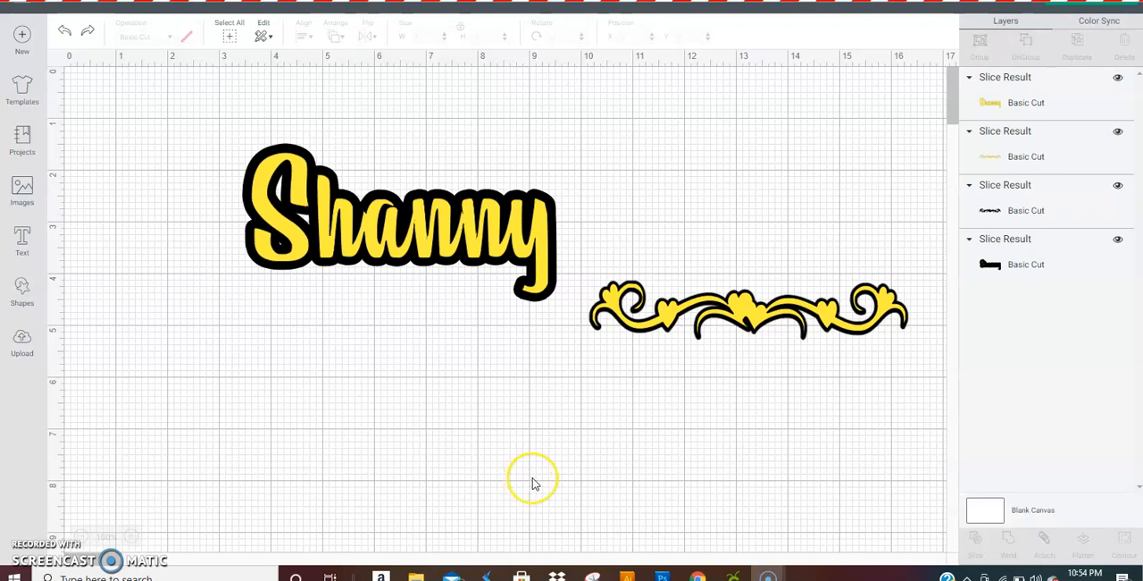
mouse_move(612, 377)
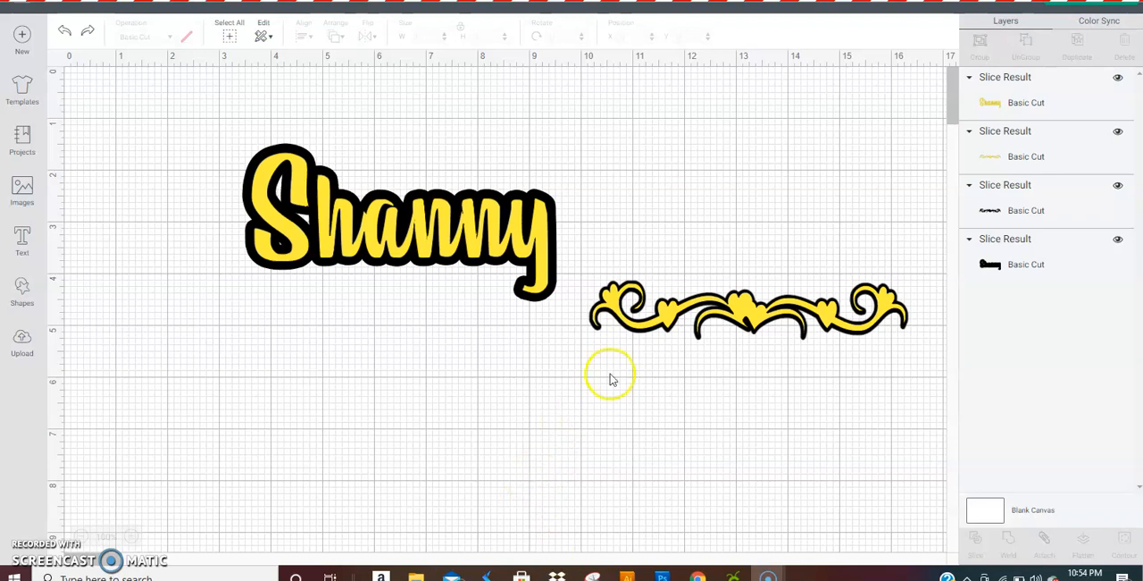
mouse_move(532, 250)
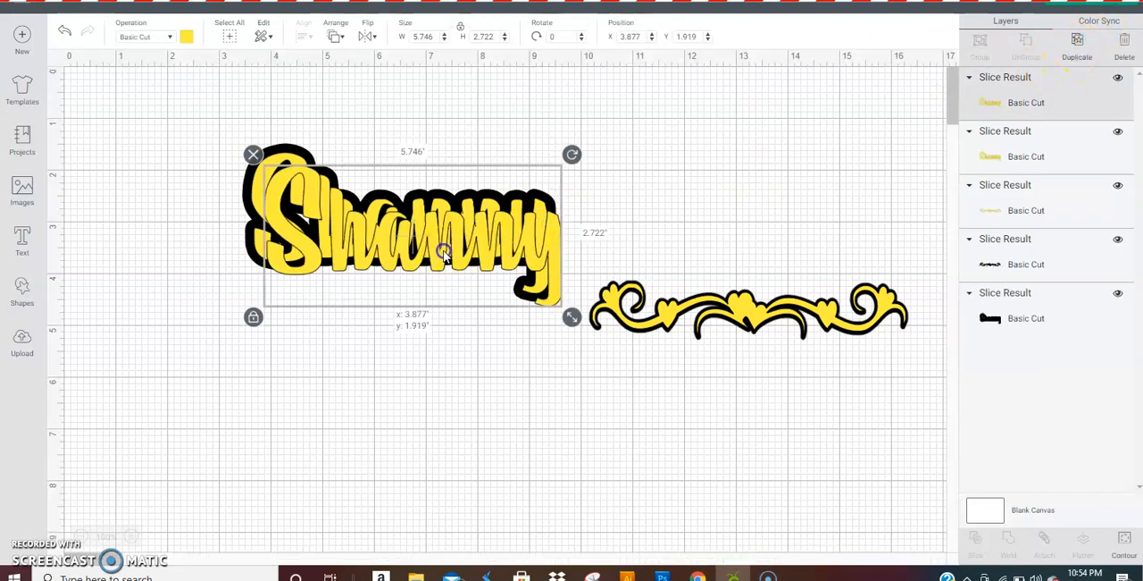
Step: Drag the duplicated yellow Shanny copy back into alignment over the original on its black shadow
left_click_drag(444, 255, 427, 243)
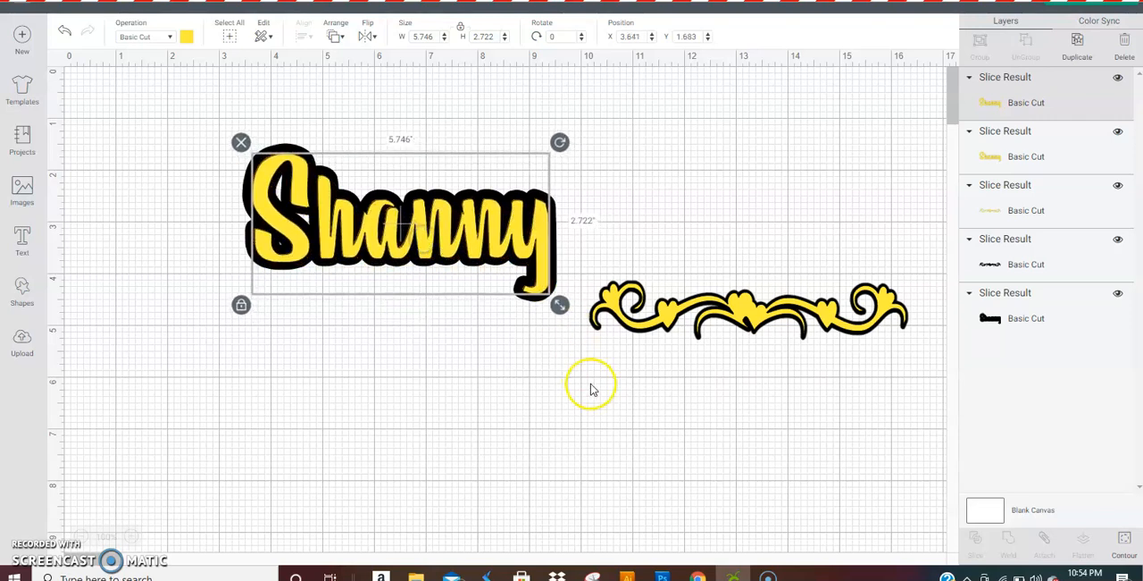
Step: Try the yellow scroll at several overlaps under the Shanny name, then drop it below the shadow
left_click(698, 382)
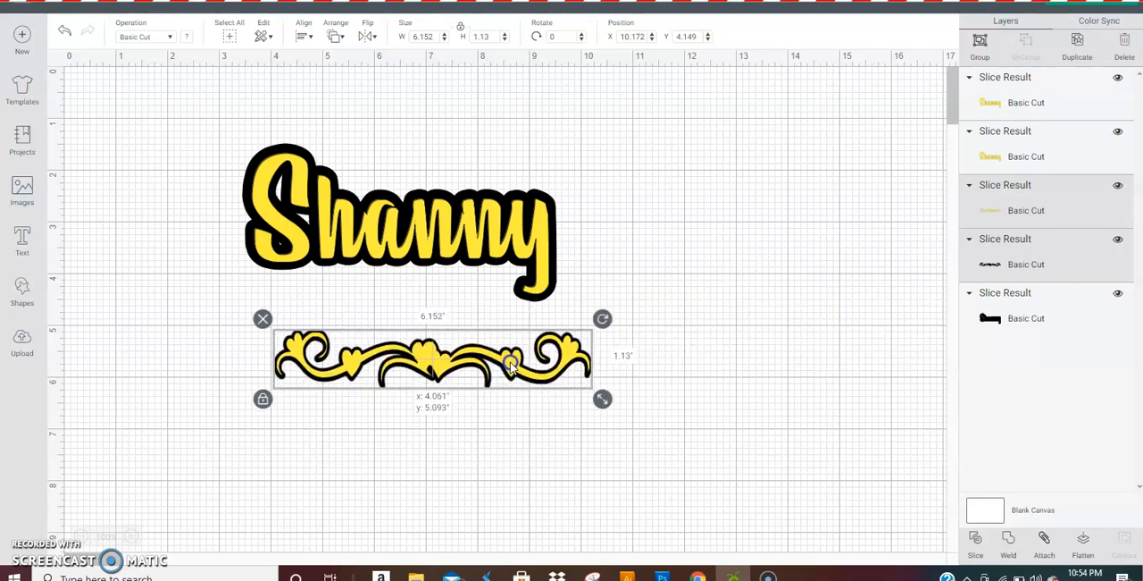
left_click_drag(509, 357, 456, 341)
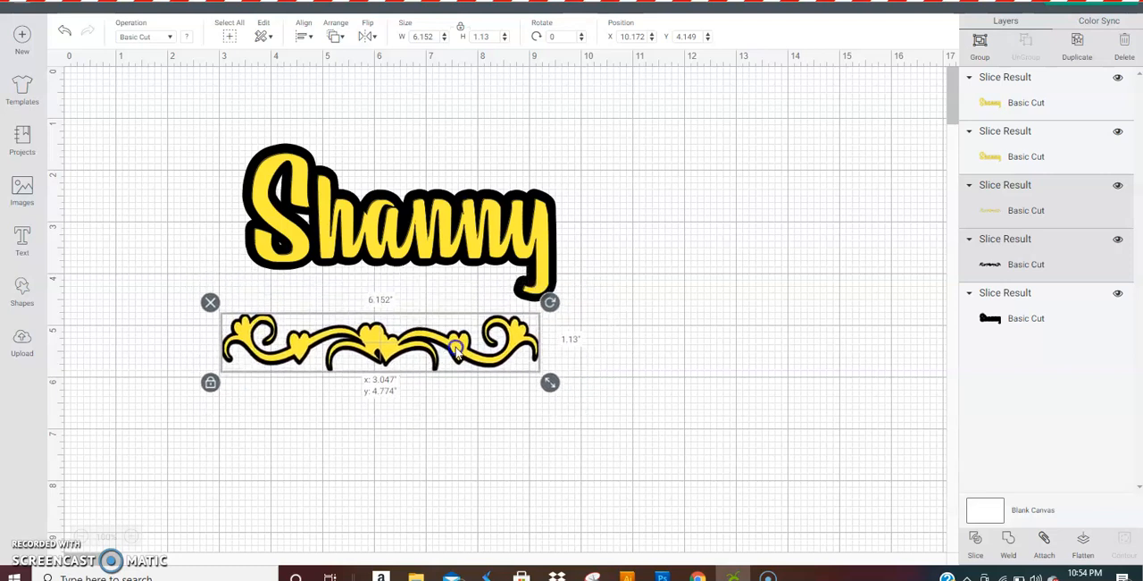
left_click_drag(380, 344, 395, 349)
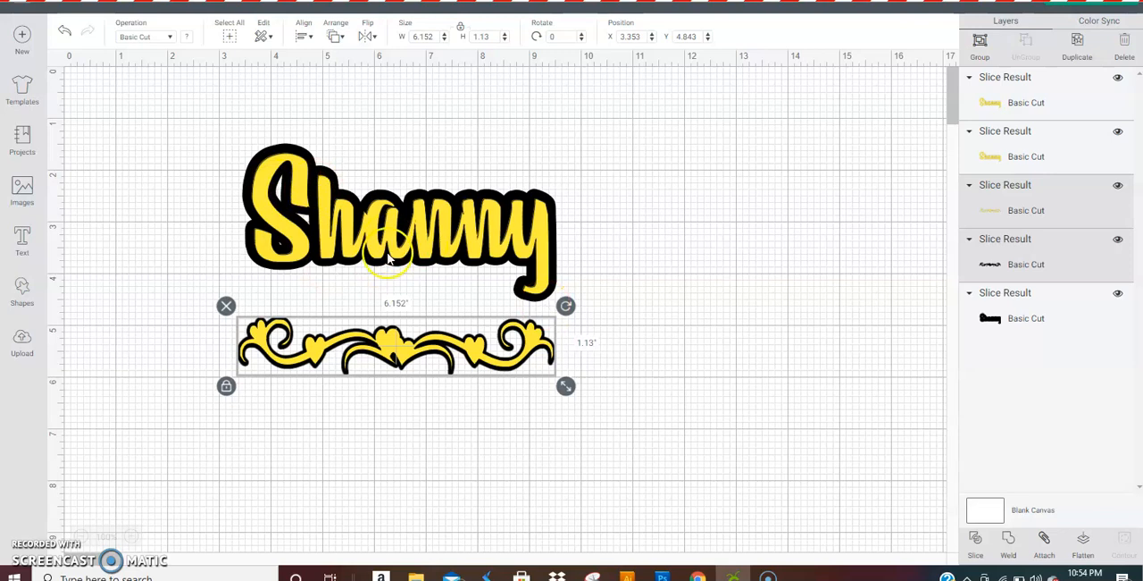
mouse_move(521, 268)
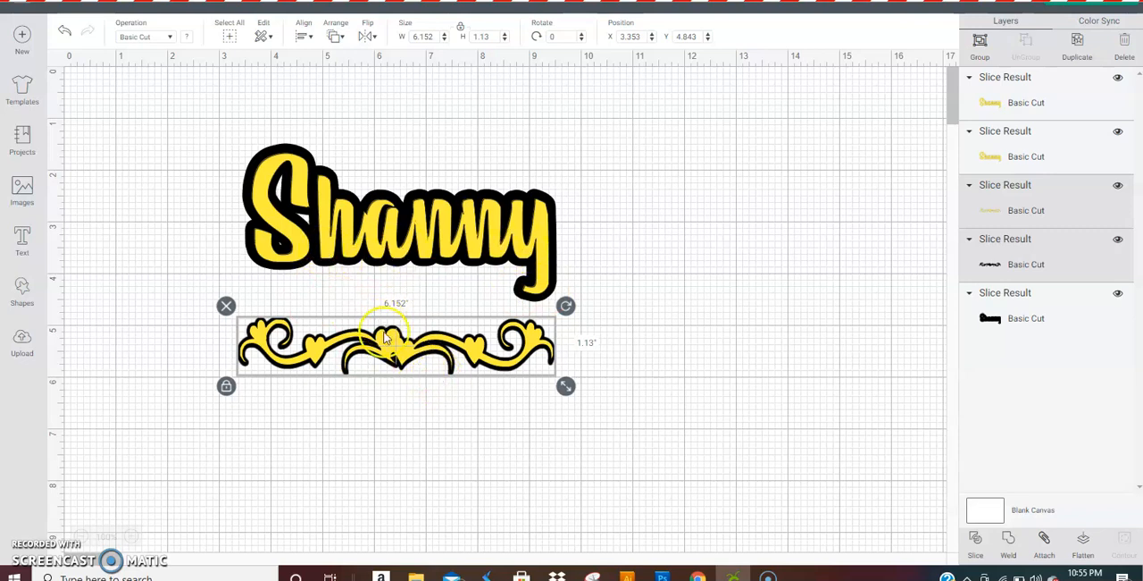
left_click_drag(388, 338, 407, 329)
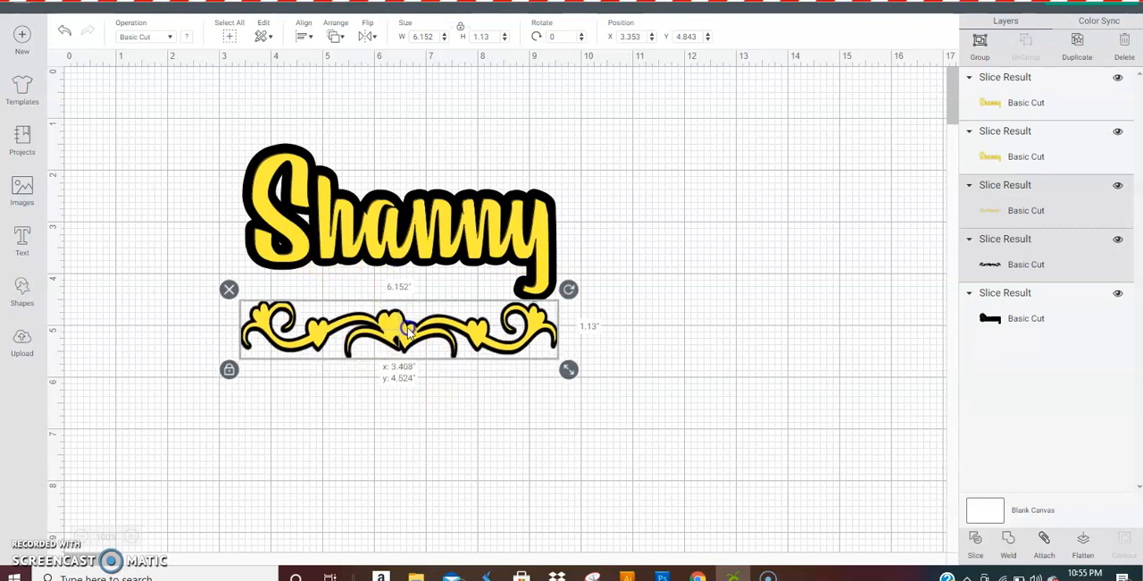
left_click_drag(406, 329, 409, 297)
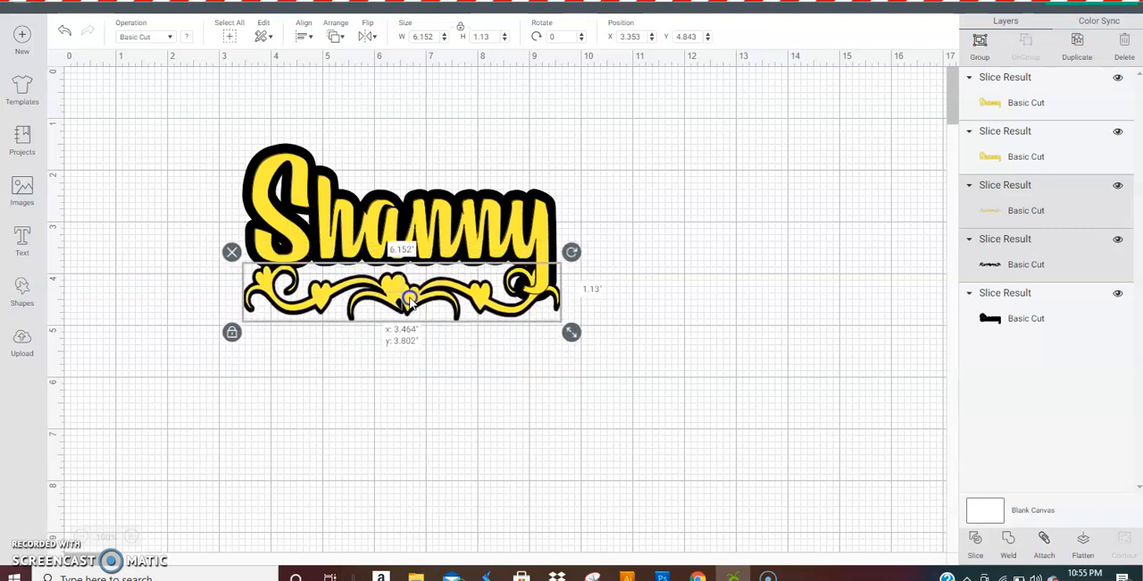
left_click_drag(409, 298, 413, 289)
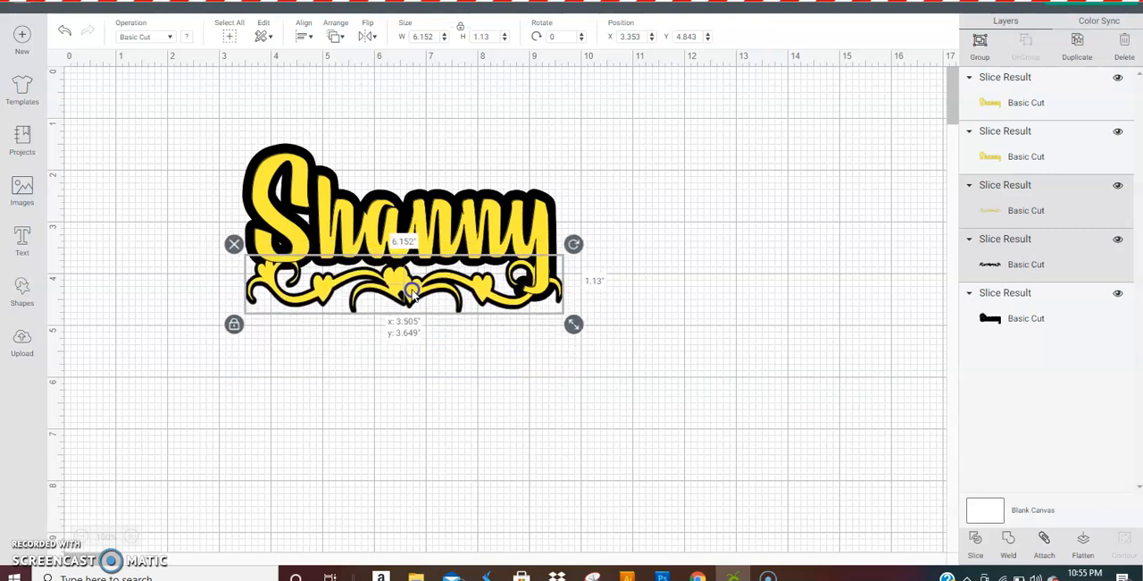
left_click_drag(411, 290, 406, 295)
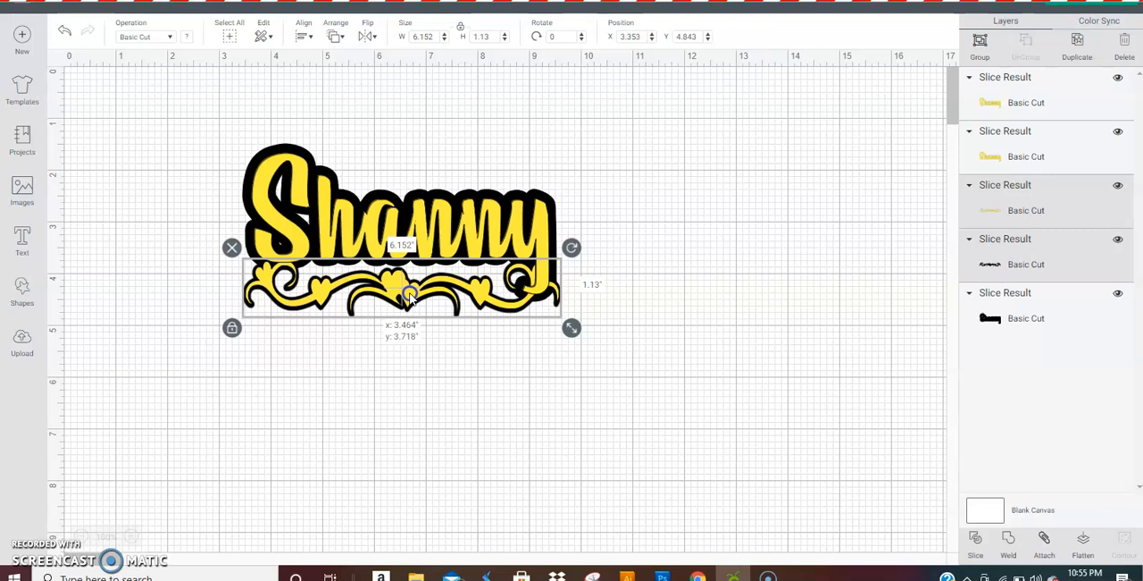
left_click_drag(407, 295, 407, 398)
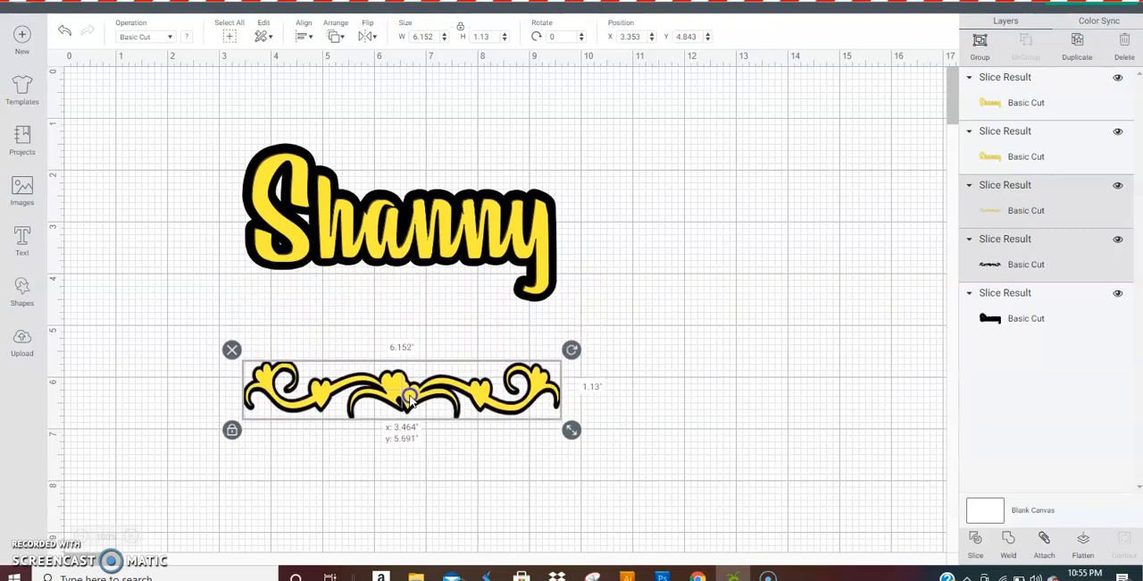
left_click_drag(402, 389, 651, 444)
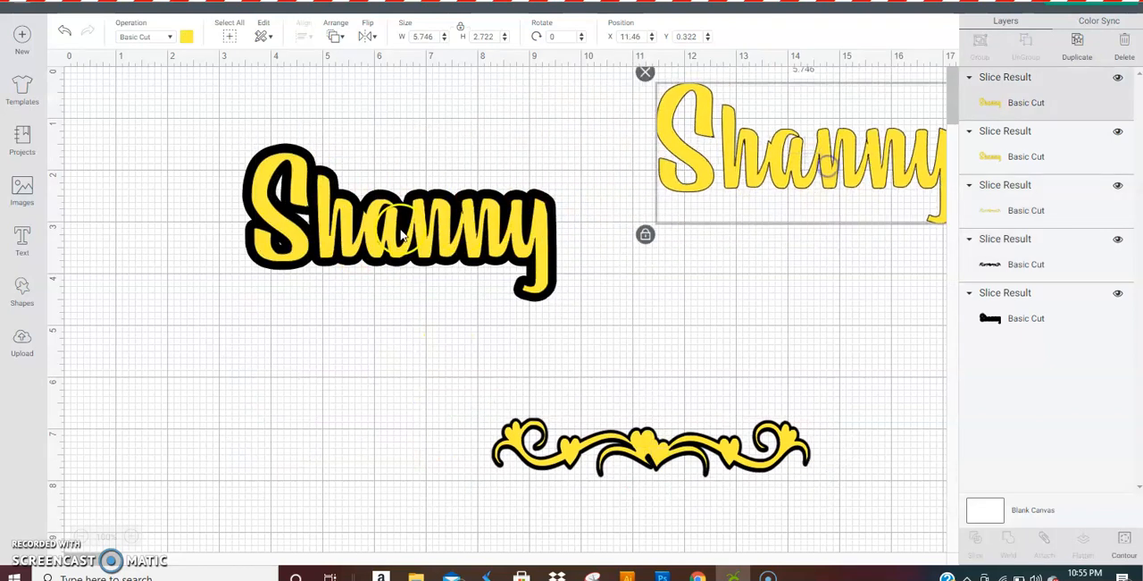
Step: Check the layers under the name, nudge the scroll right, and return the yellow name onto its shadow
left_click(393, 232)
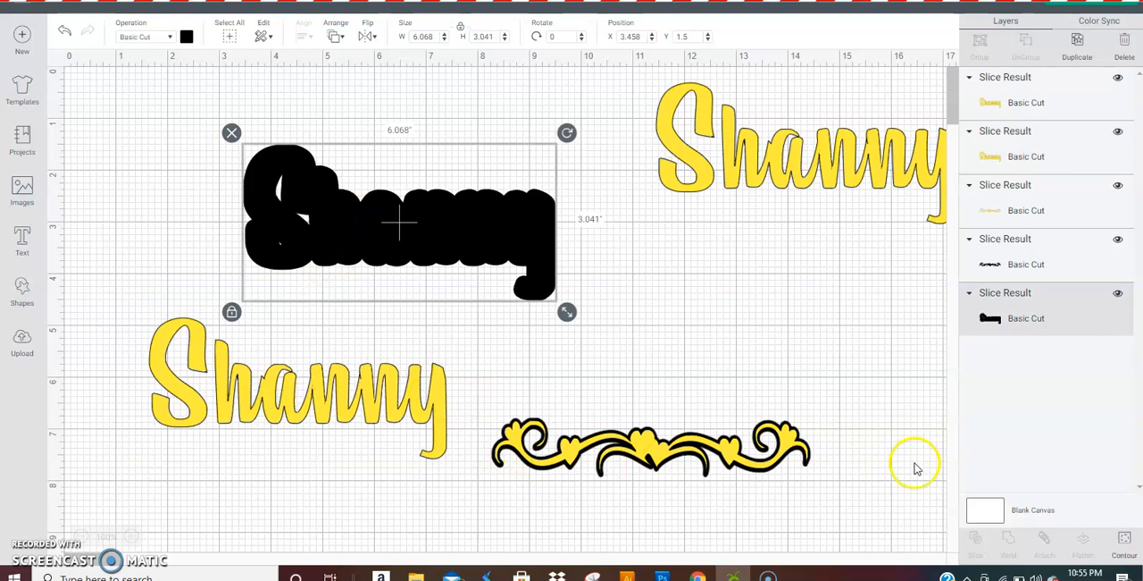
left_click(649, 446)
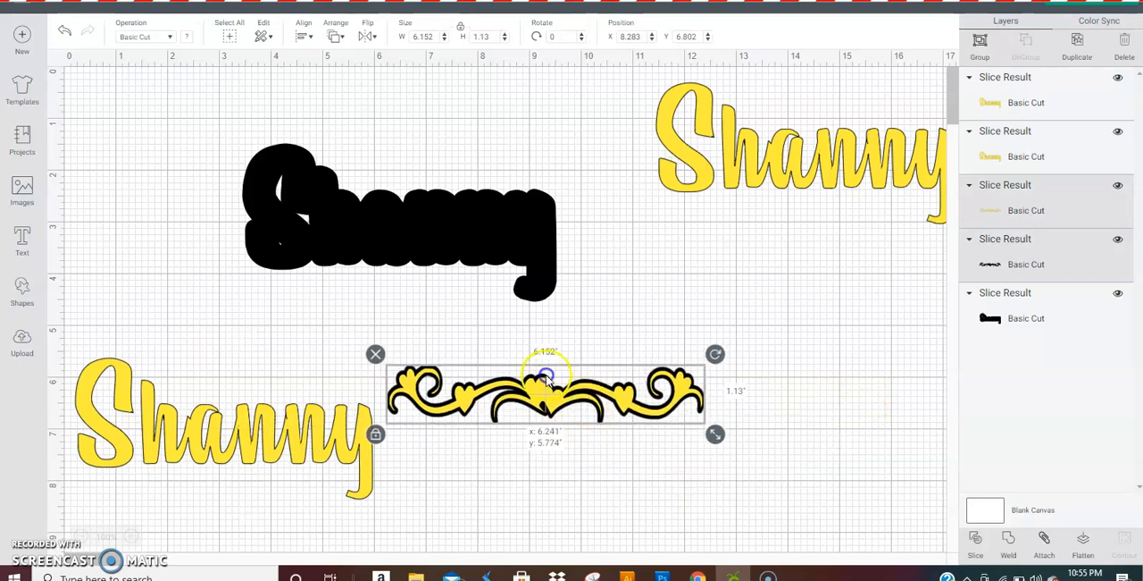
left_click_drag(546, 390, 514, 386)
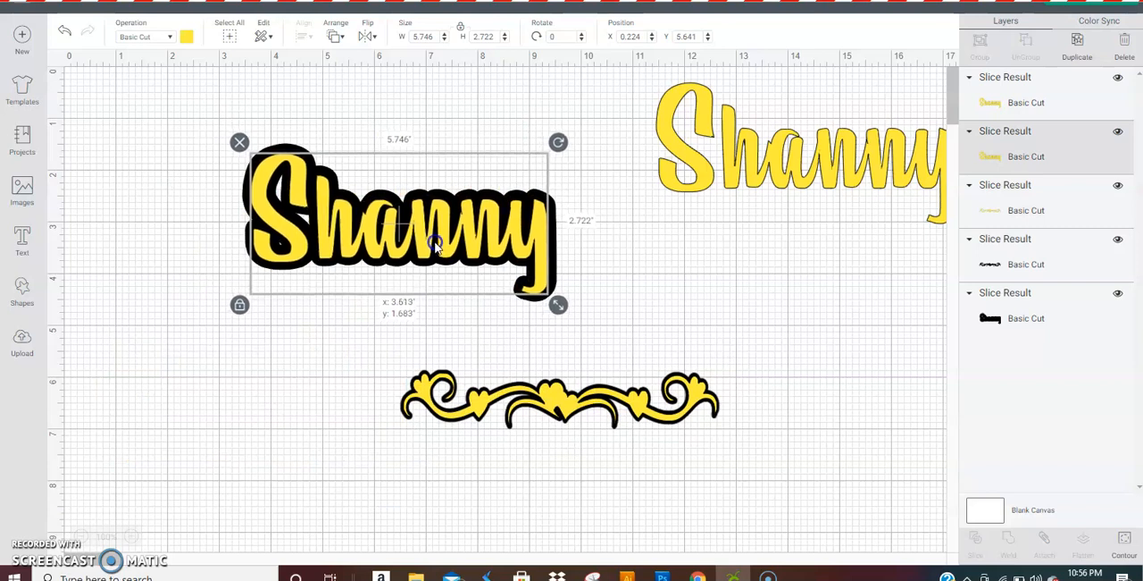
left_click(489, 432)
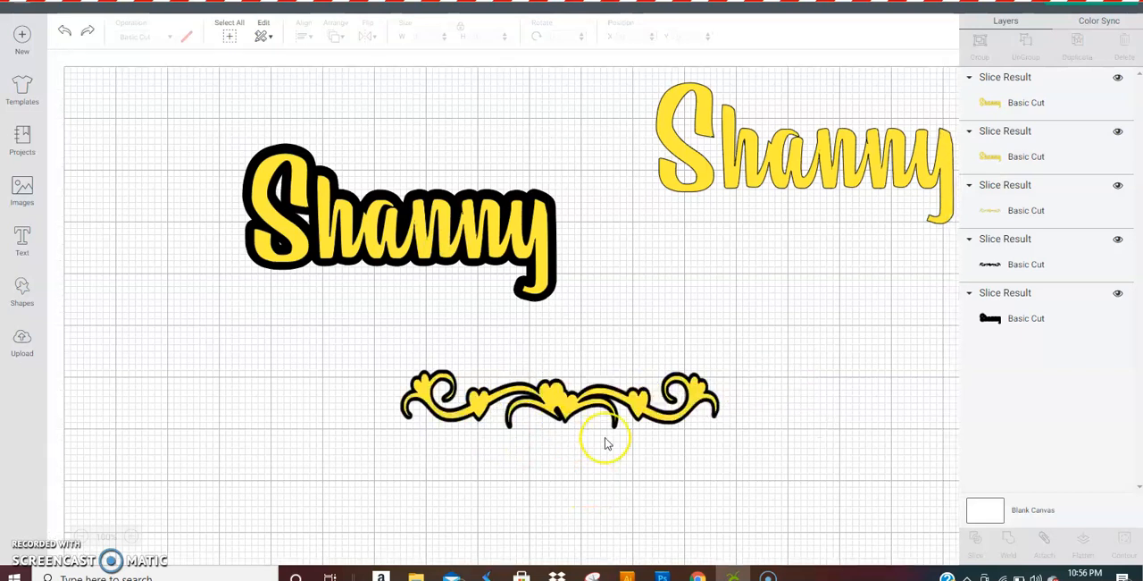
Step: Move the scroll up under the name and weld the black name and scroll shadows together
left_click(558, 399)
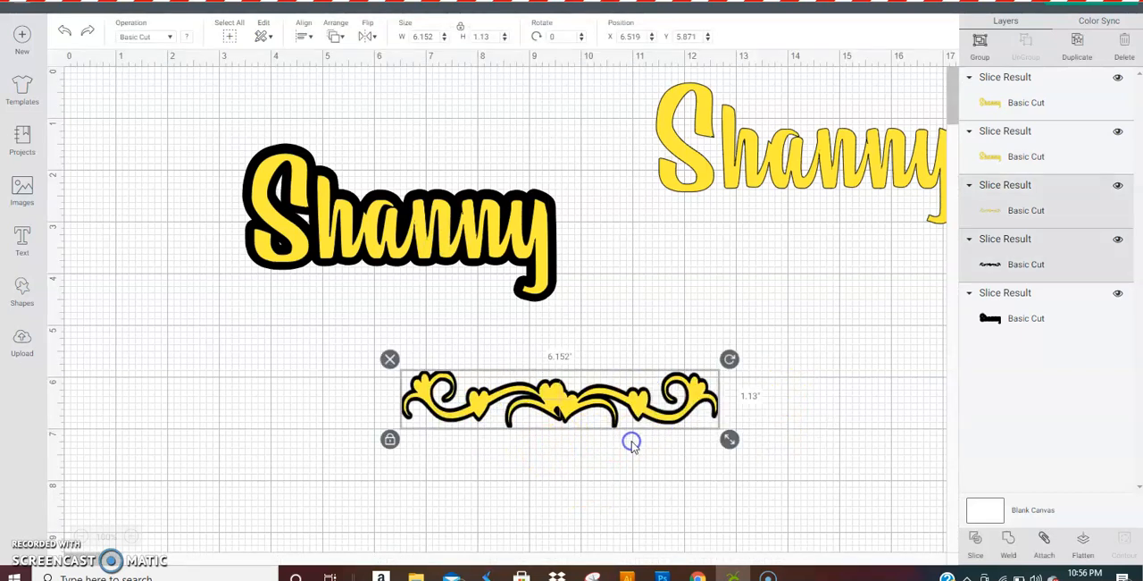
left_click_drag(632, 444, 419, 299)
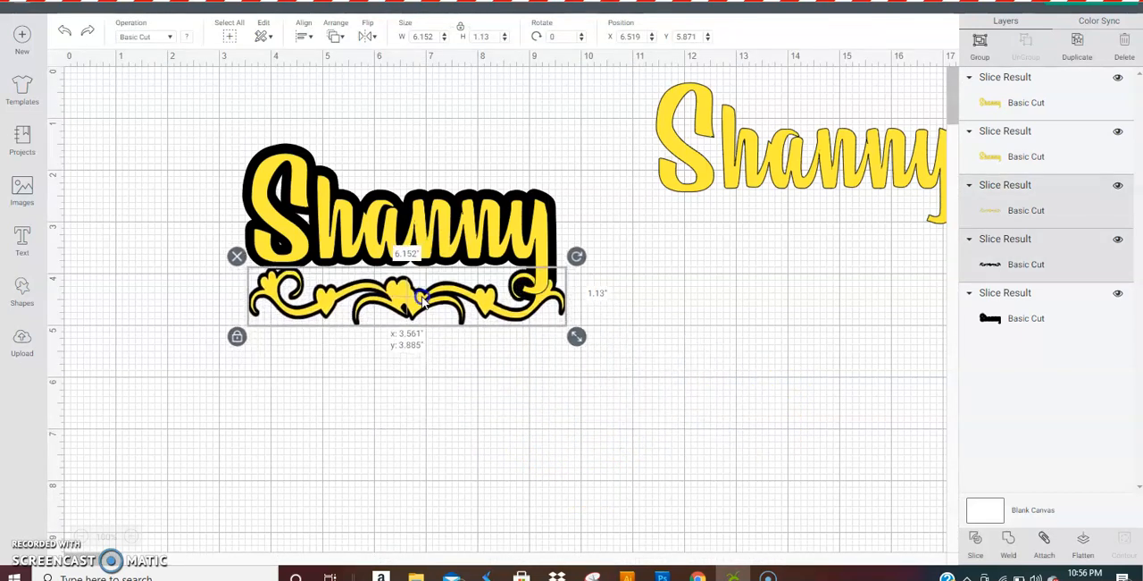
left_click_drag(406, 299, 402, 293)
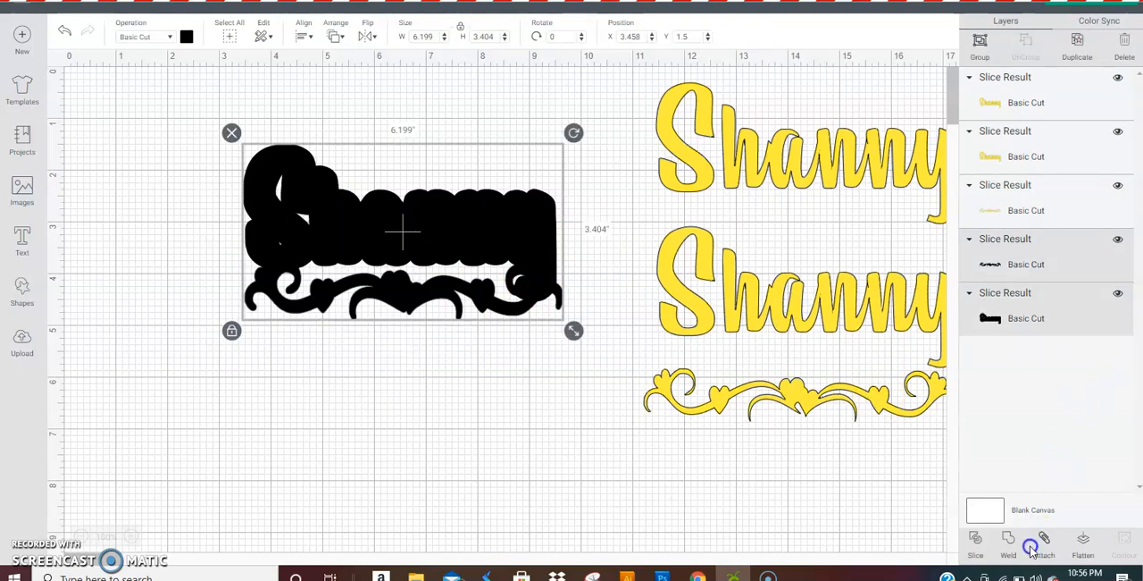
left_click(1007, 545)
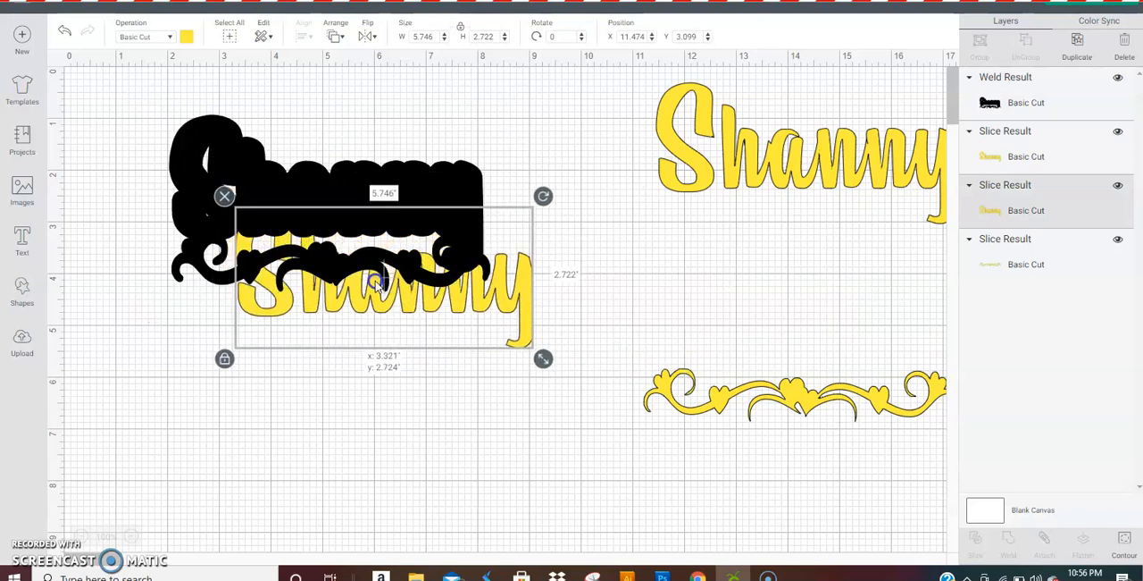
Step: Send the yellow Shanny name to the front and centre it on the welded black base
left_click(337, 36)
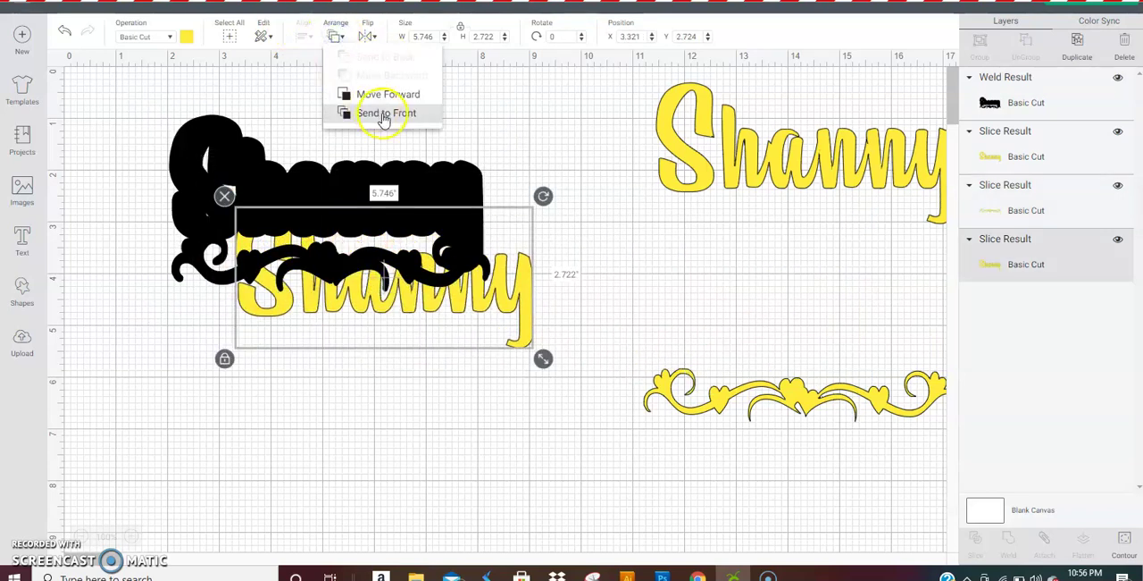
left_click(382, 112)
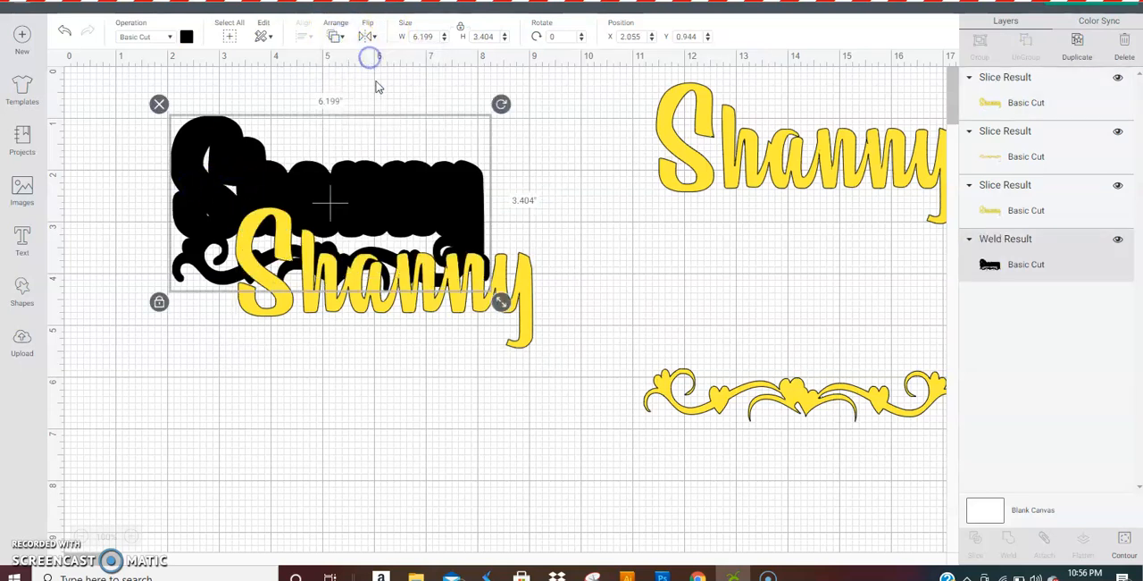
left_click_drag(502, 301, 470, 255)
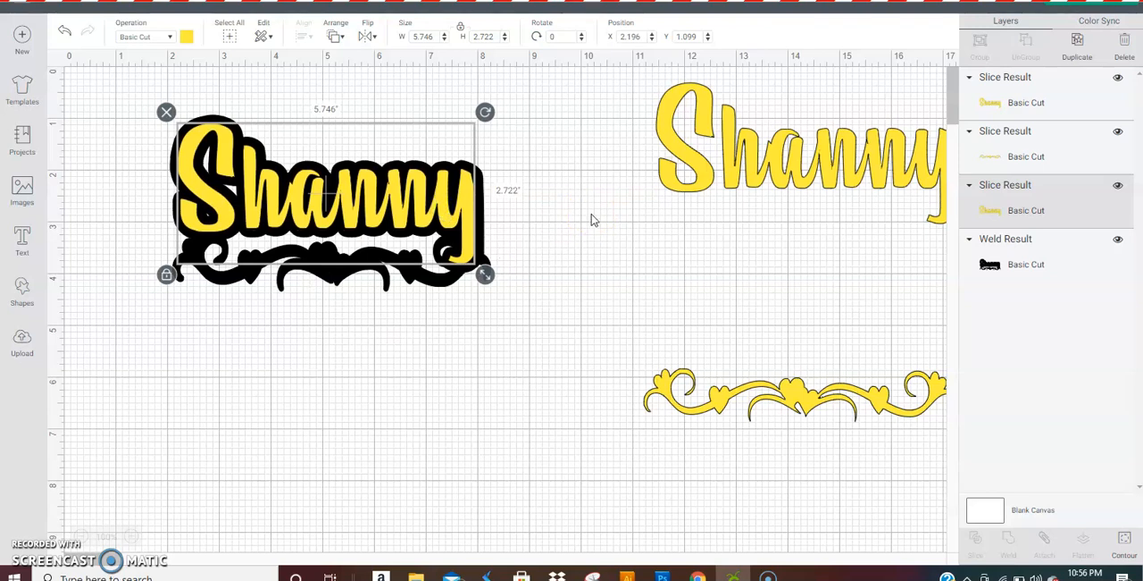
left_click(667, 293)
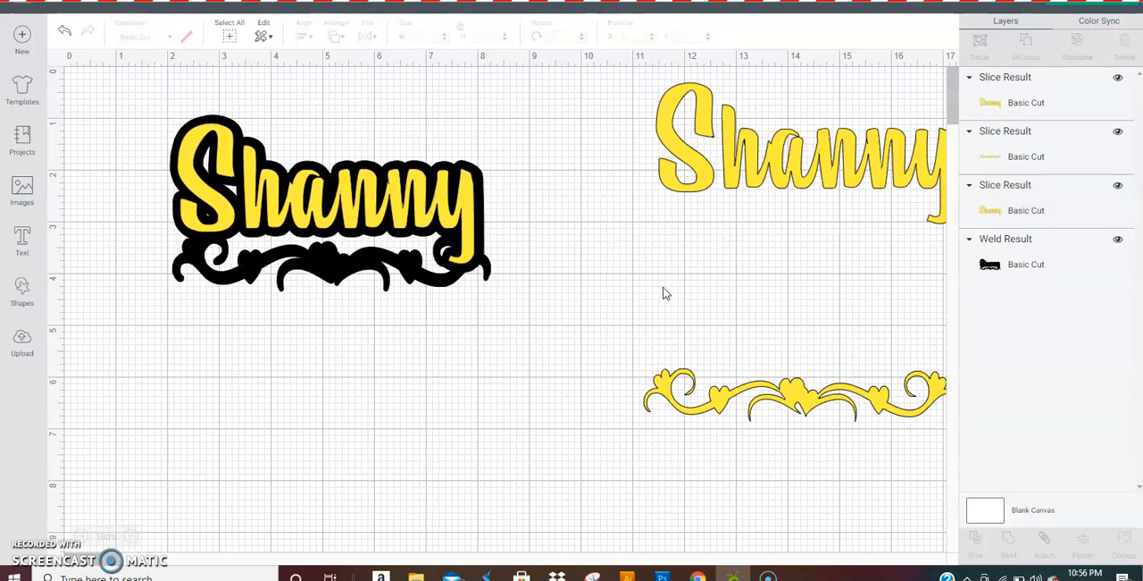
Step: Drag the yellow scroll onto the base under the name, then select the name and scroll pieces
left_click(802, 394)
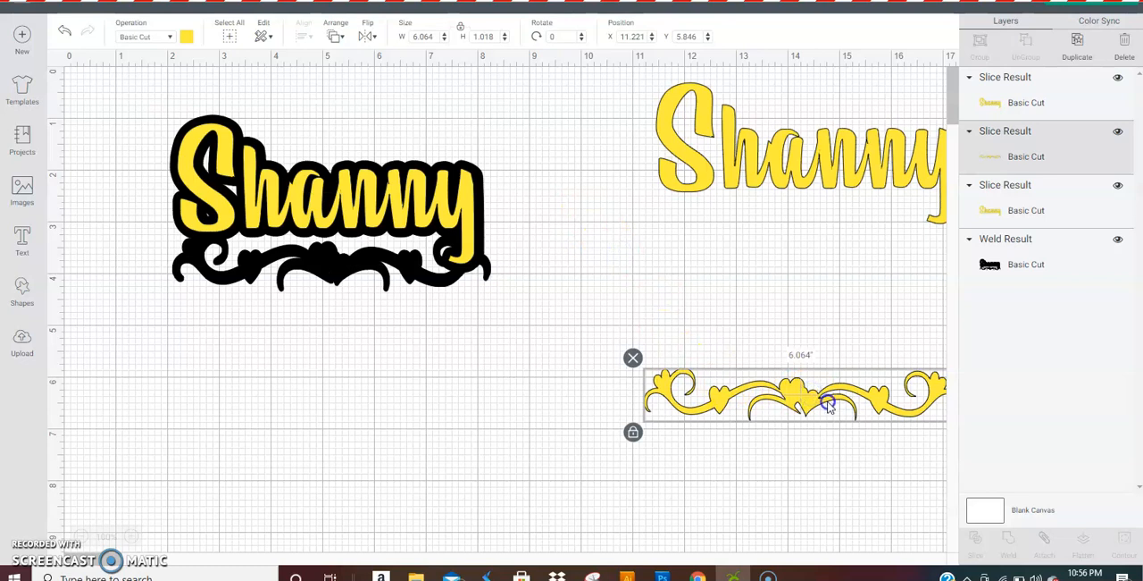
left_click_drag(827, 402, 361, 272)
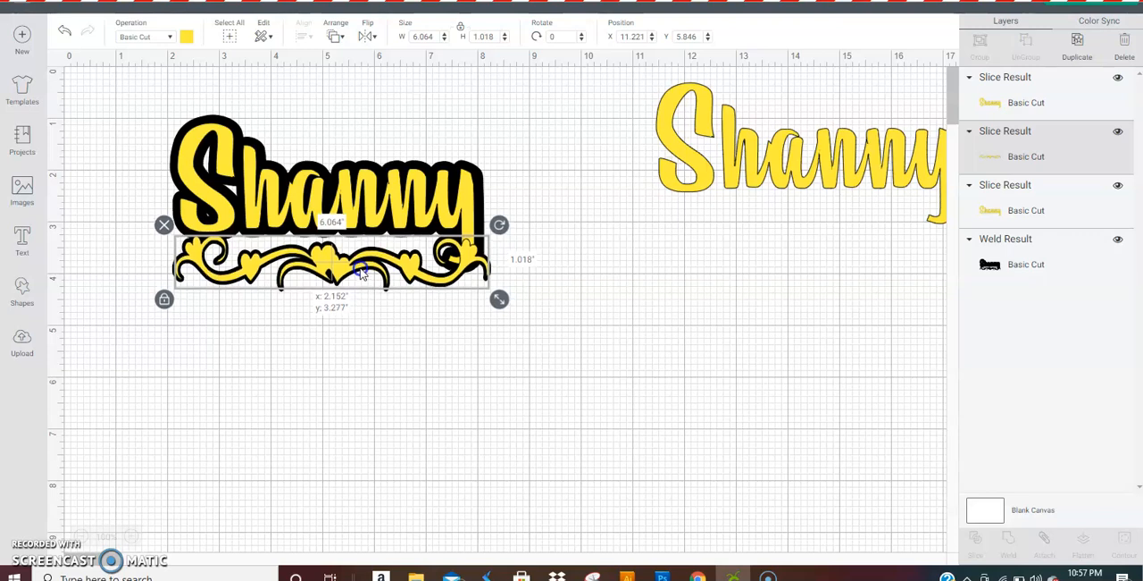
left_click(572, 224)
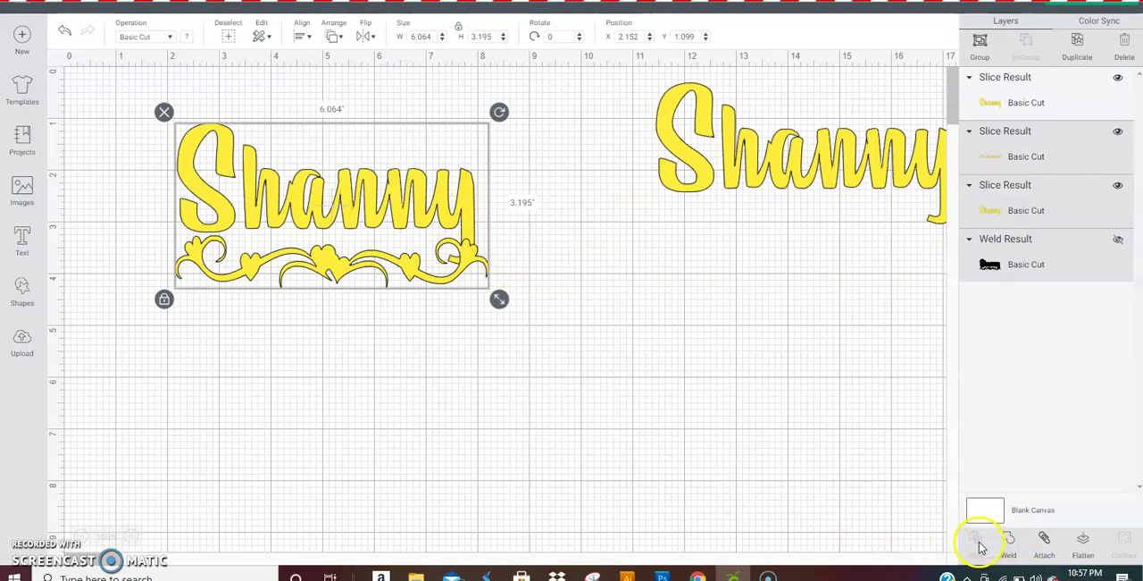
mouse_move(460, 321)
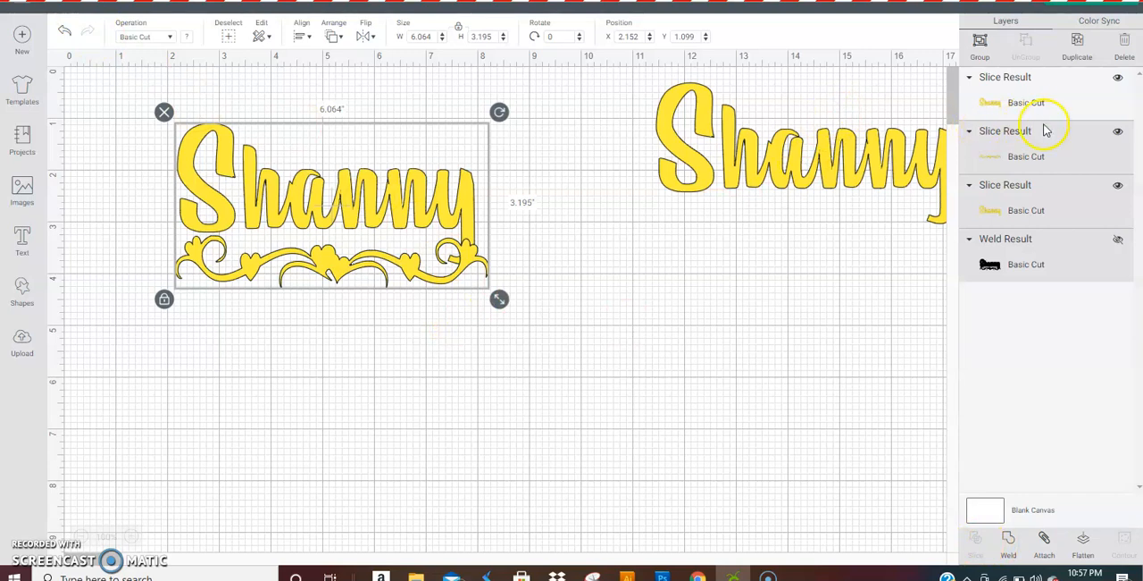
mouse_move(1025, 134)
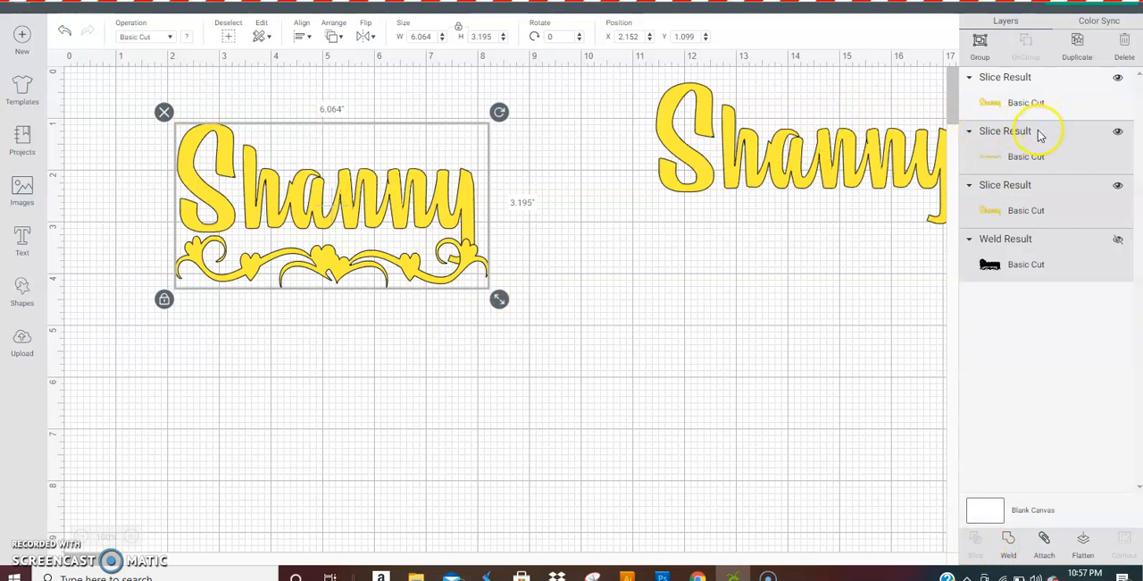
left_click(90, 130)
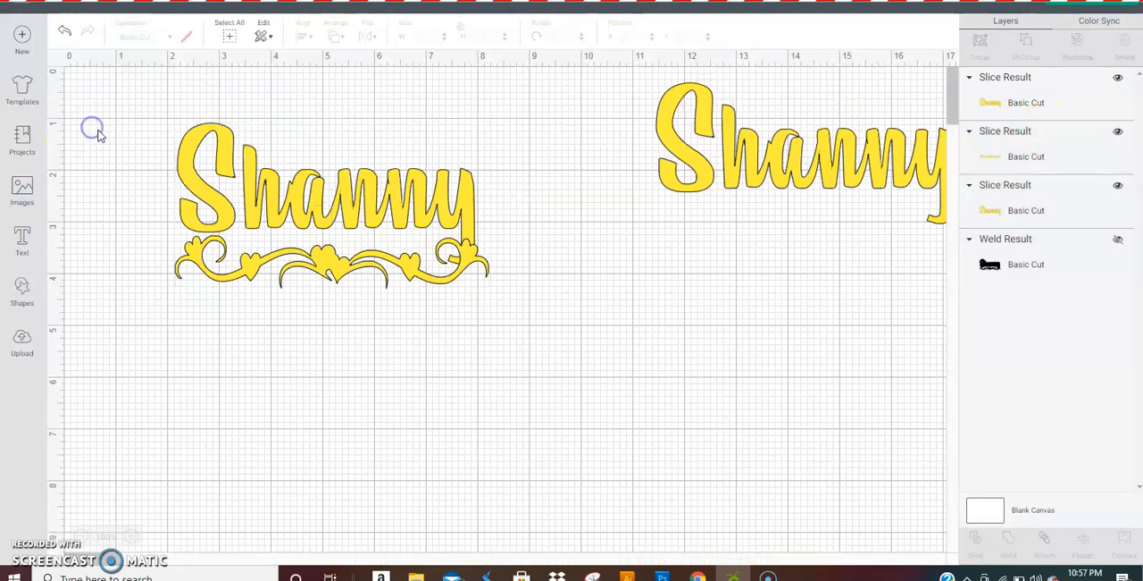
left_click(331, 205)
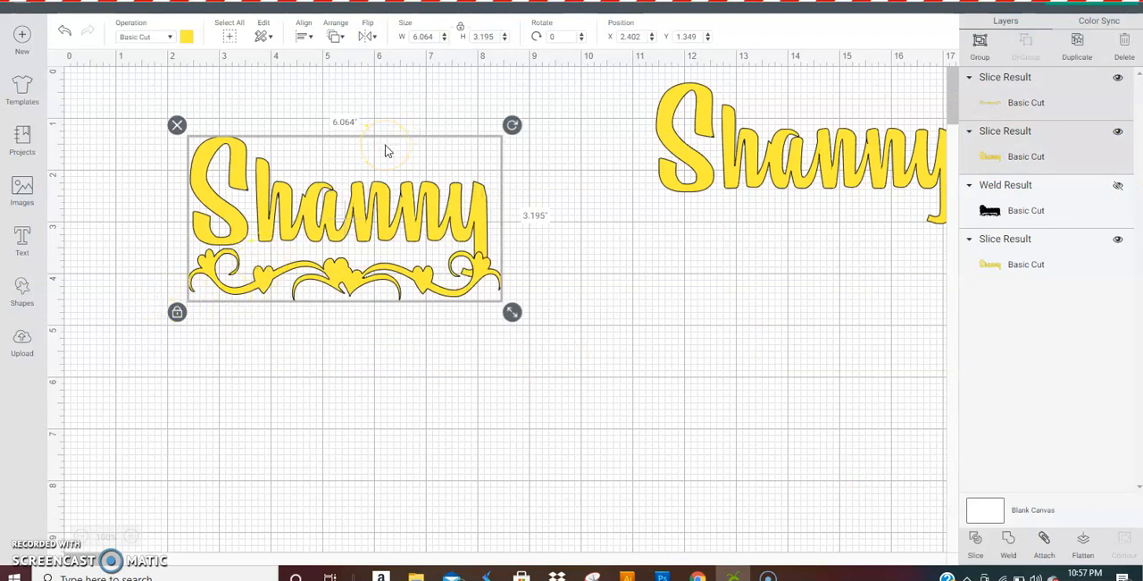
mouse_move(976, 537)
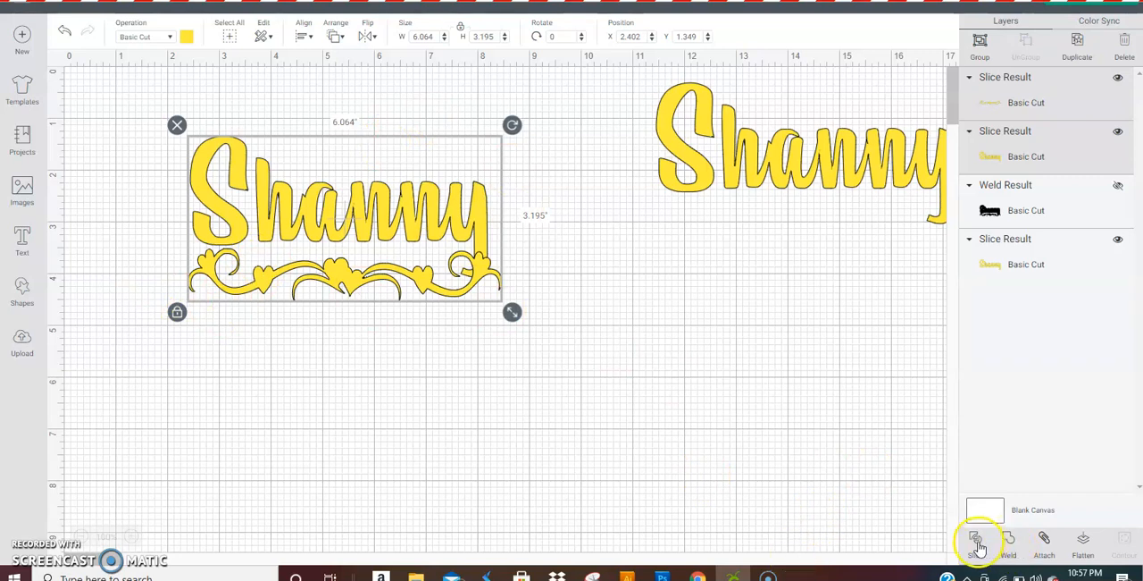
Step: Slice the name and scroll apart, then weld the stray heart fragment back into the name
left_click(975, 542)
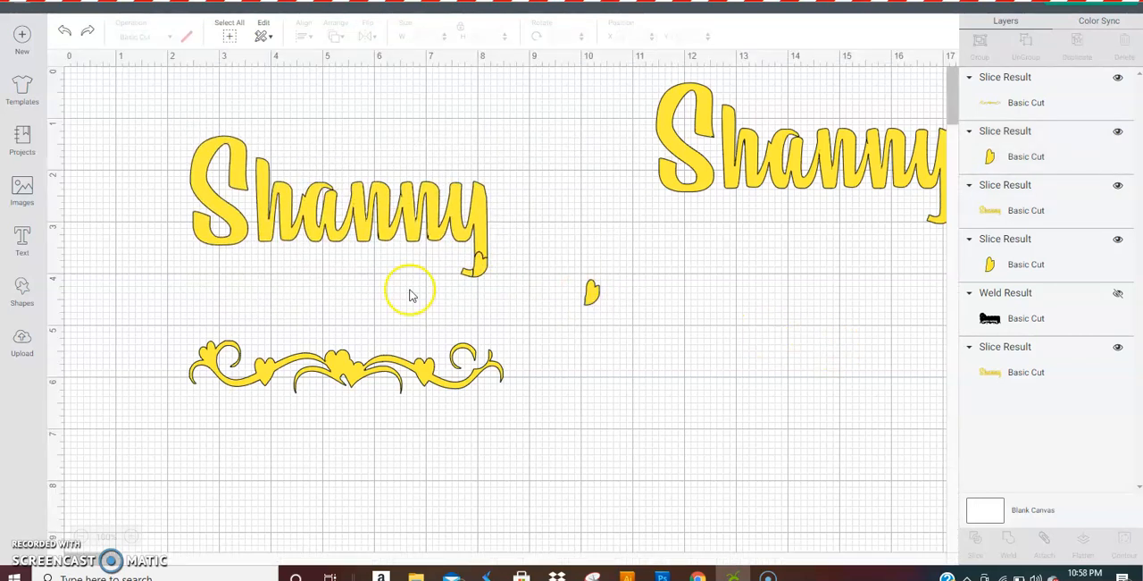
mouse_move(849, 141)
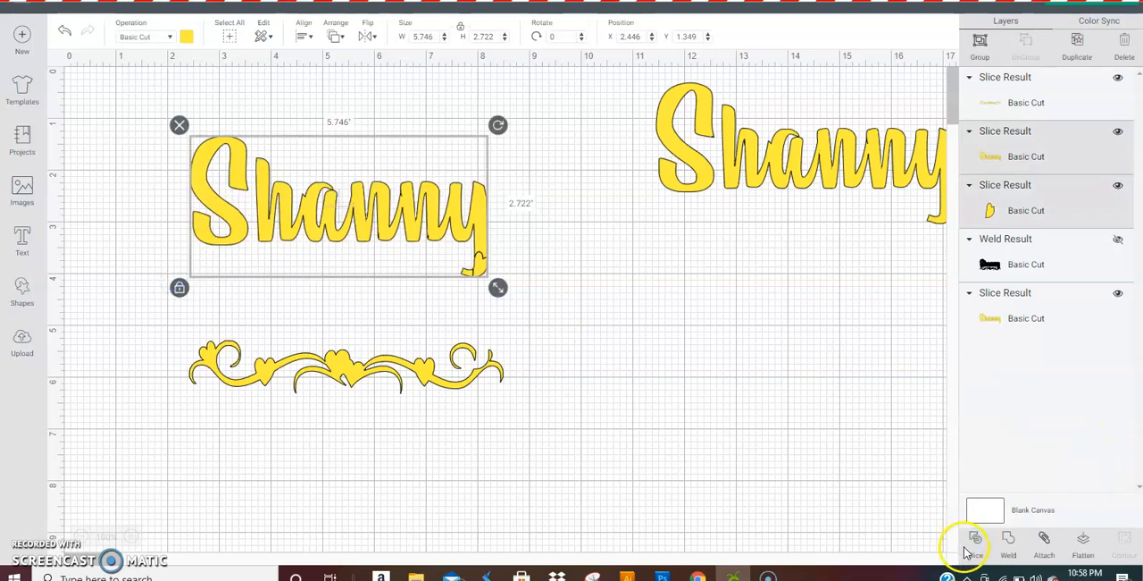
left_click(974, 542)
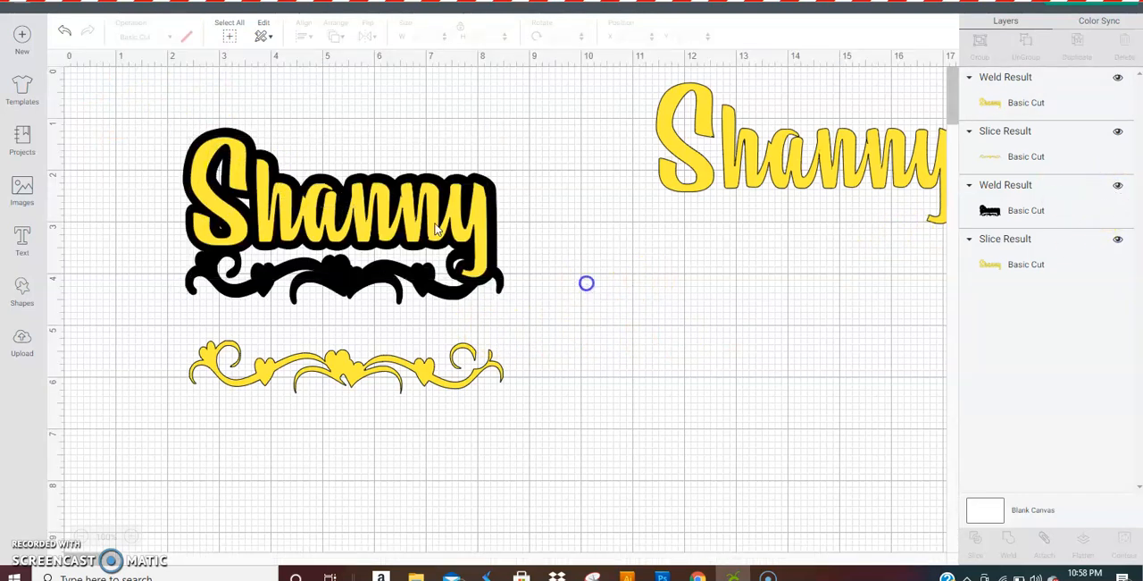
Step: Move the loose yellow scroll under the name onto the shadow base, and recolour the base yellow
left_click(411, 223)
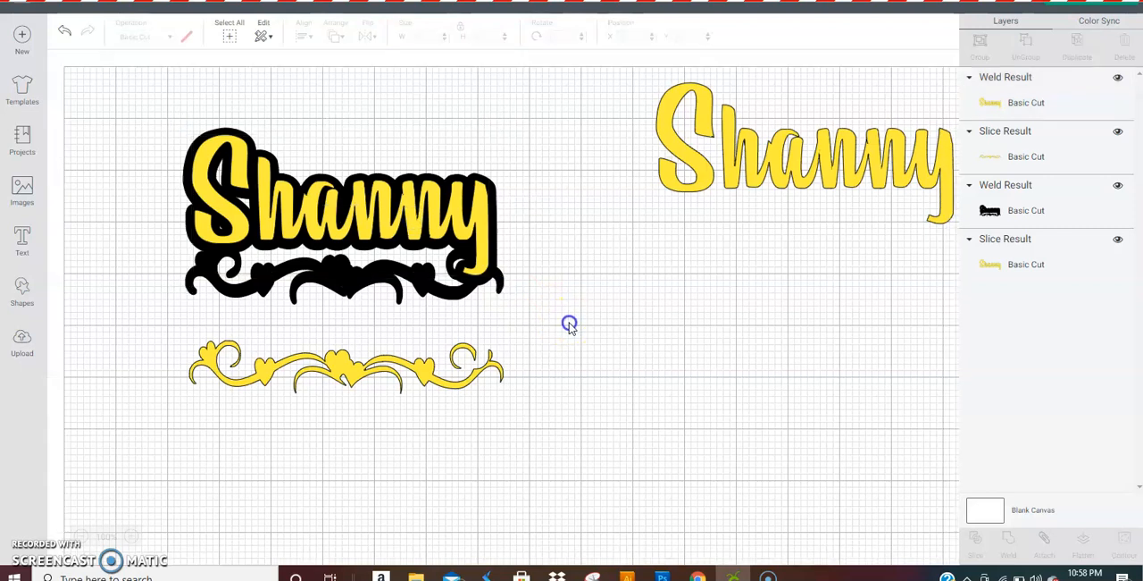
left_click(346, 360)
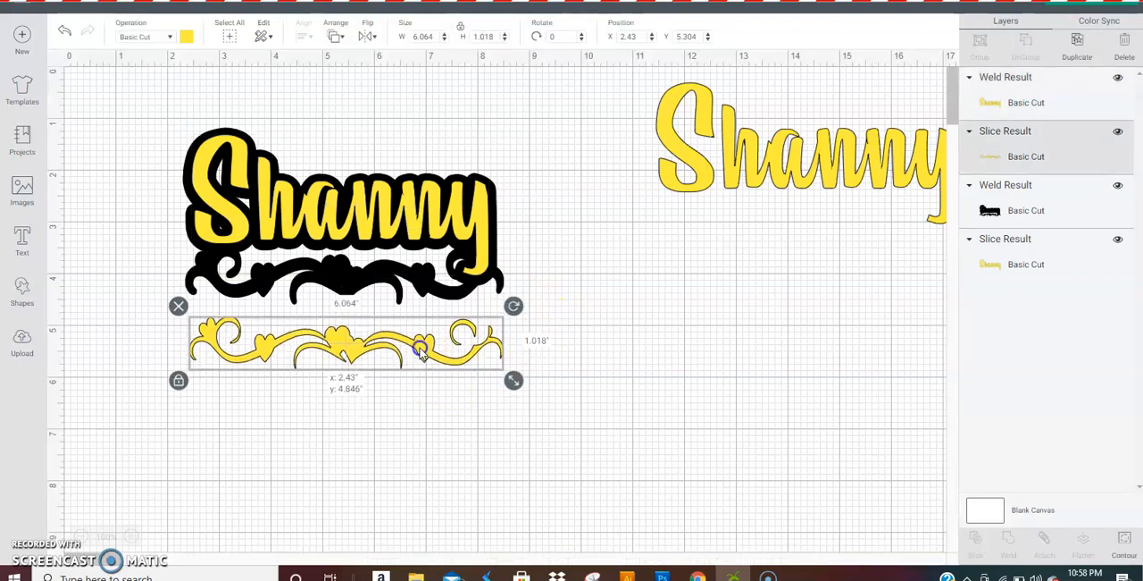
left_click_drag(420, 349, 420, 286)
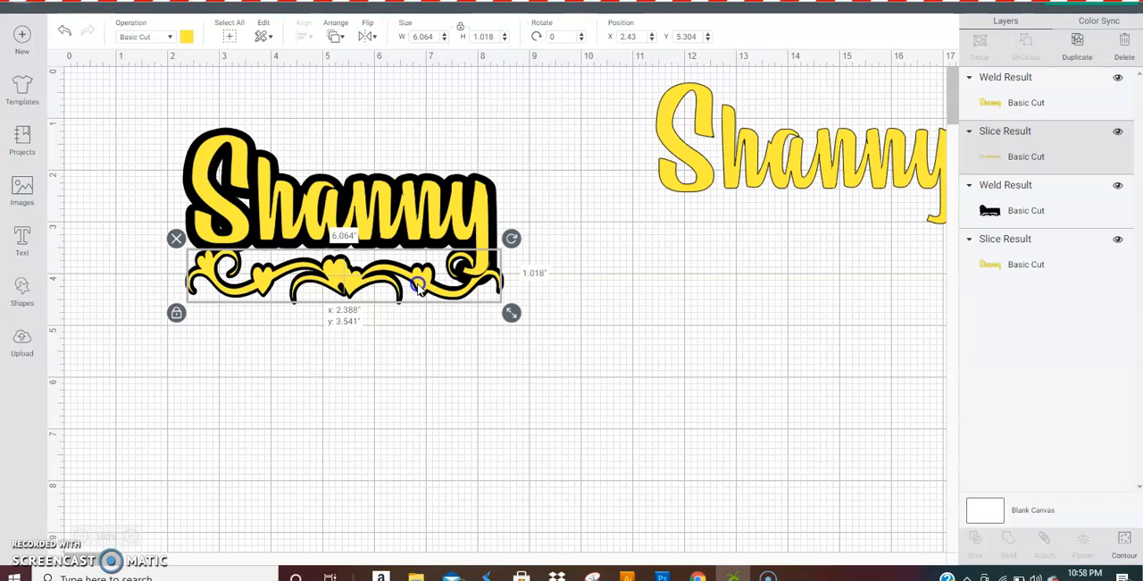
left_click(571, 251)
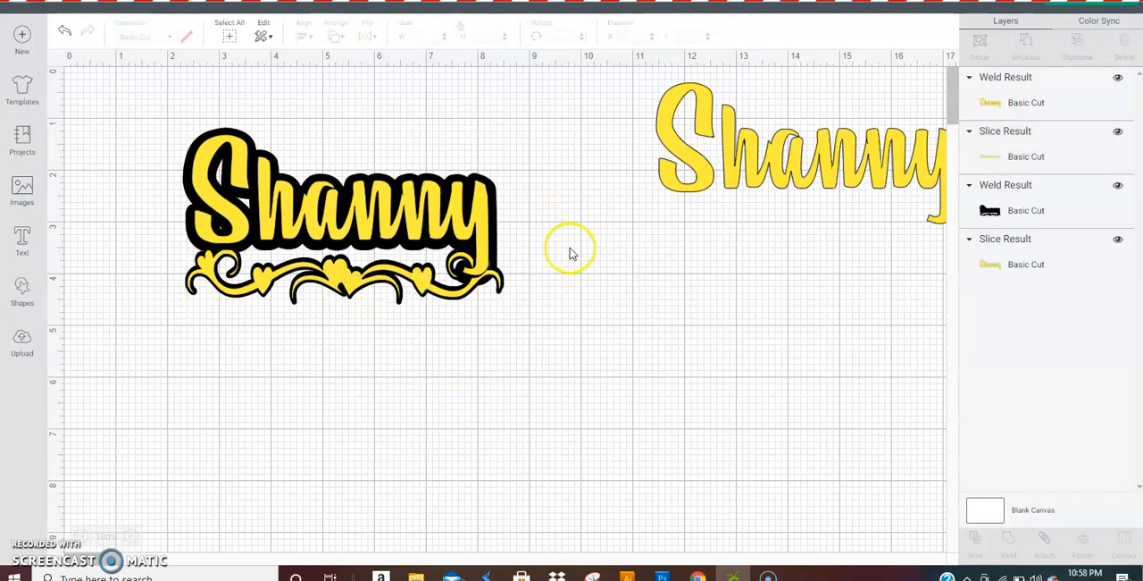
left_click(1024, 210)
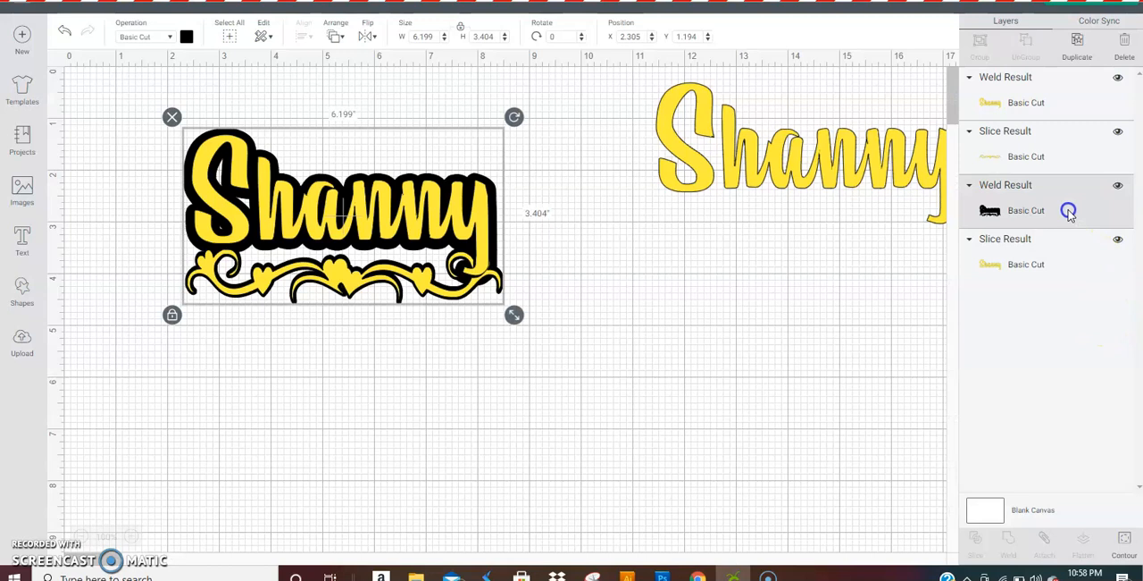
left_click(187, 35)
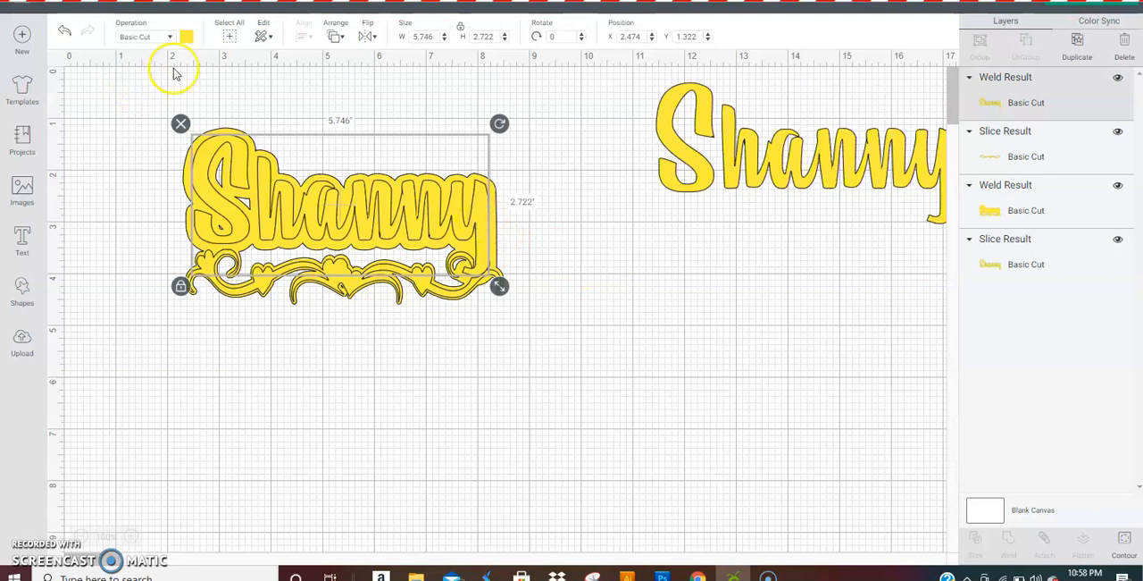
Step: Colour the Shanny name pink, then change the scroll's colour, leaving it gray
left_click(185, 36)
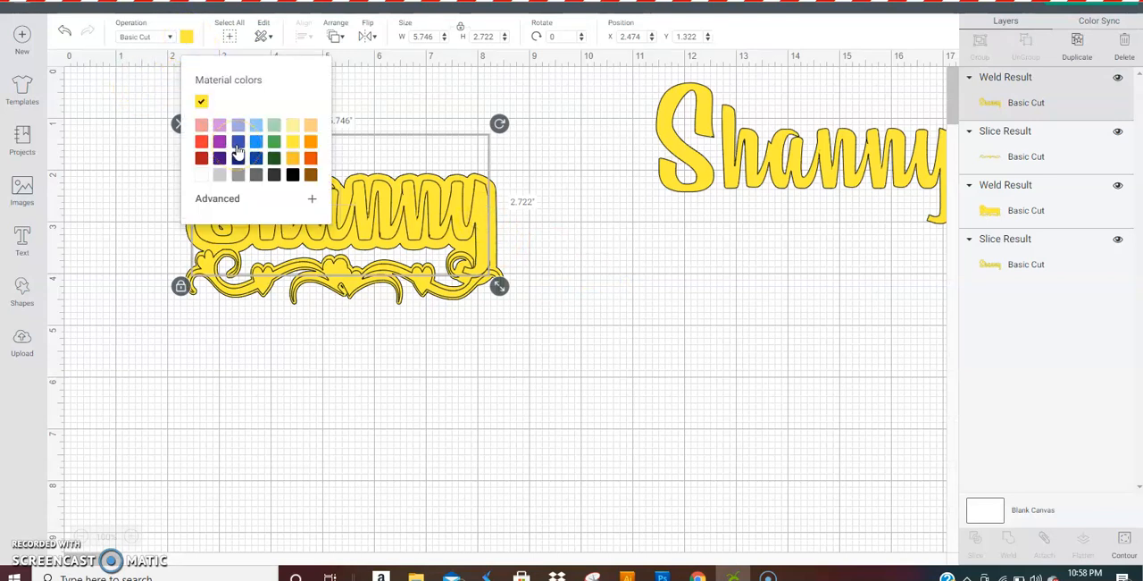
left_click(257, 145)
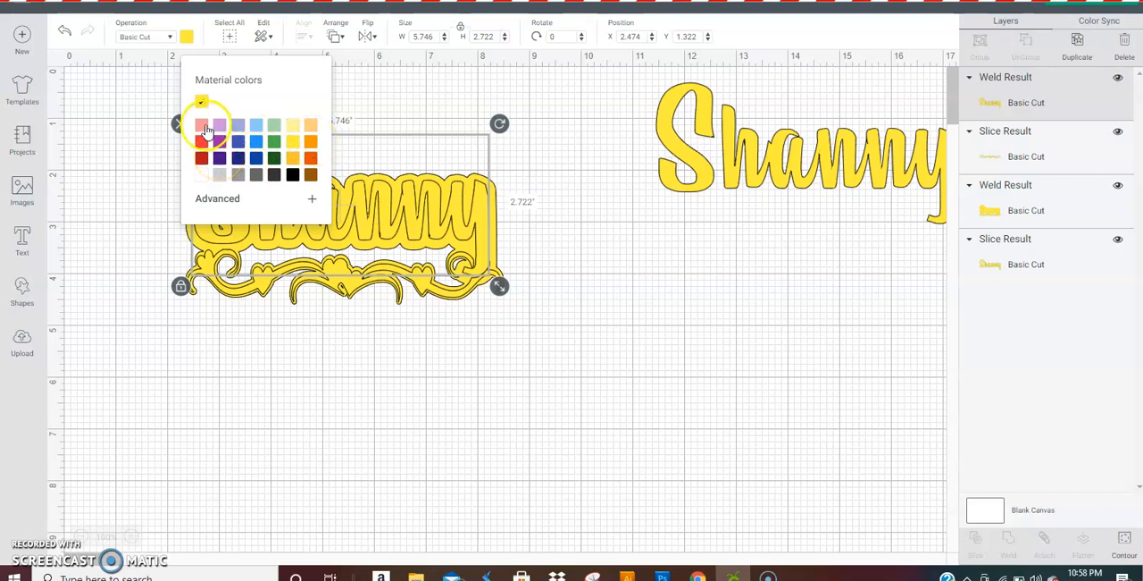
left_click(205, 131)
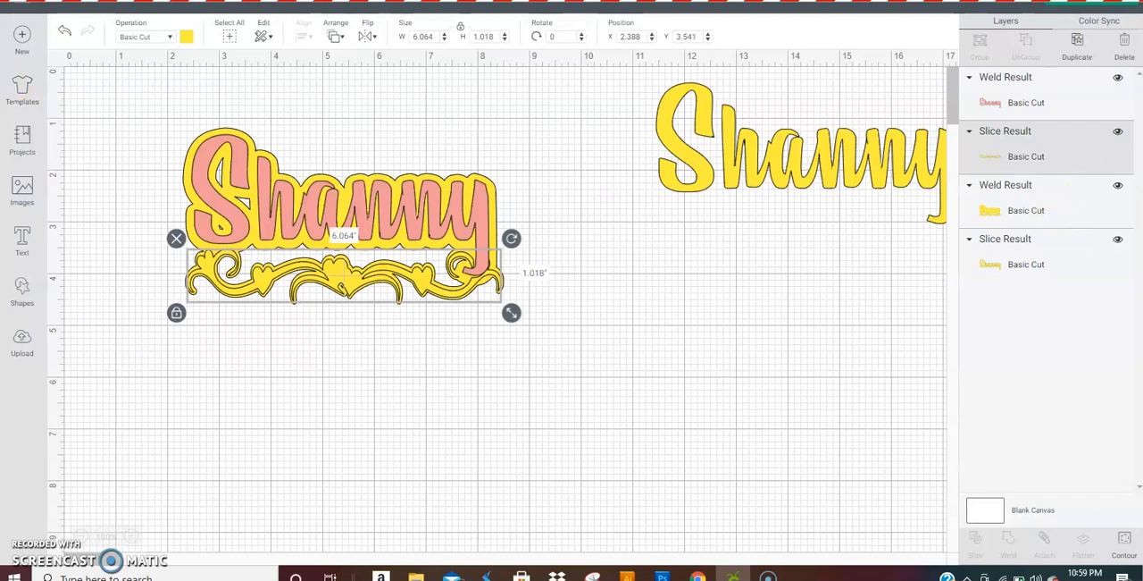
left_click(186, 37)
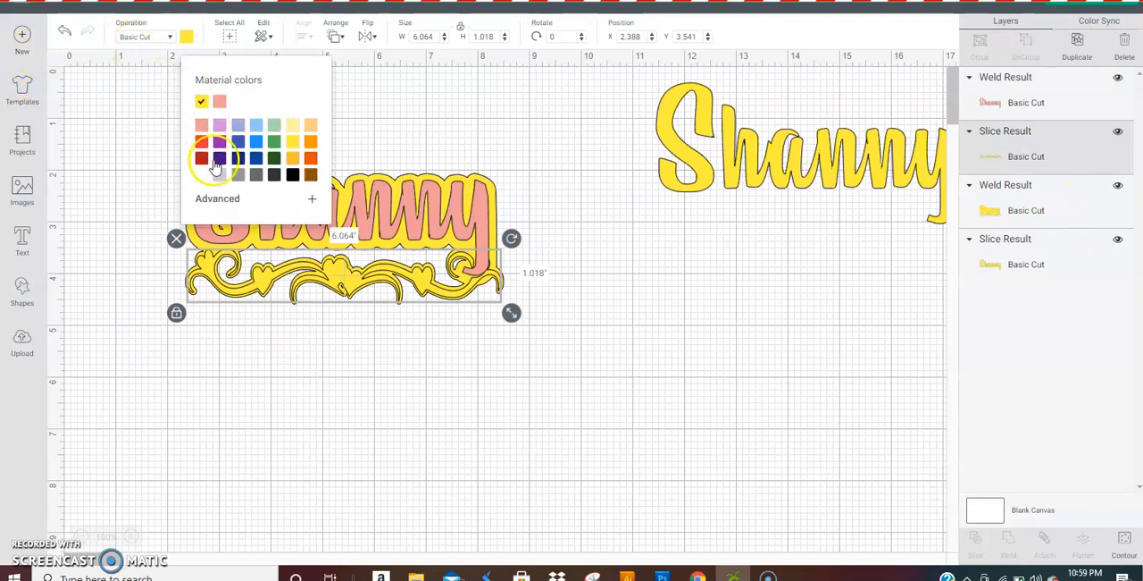
left_click(220, 174)
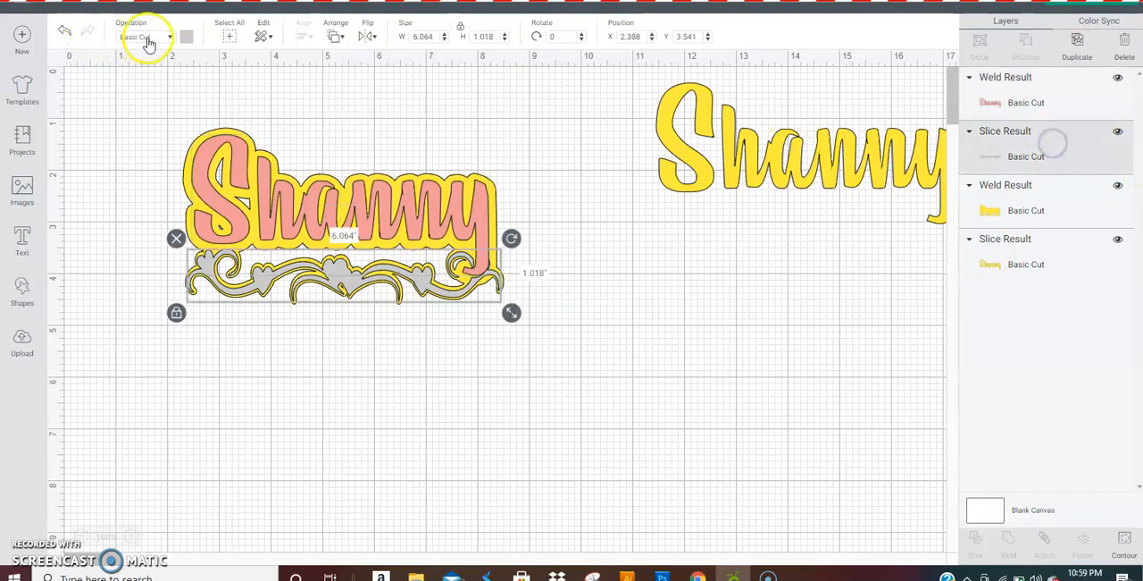
Step: Turn the scroll yellow again, then drag the pink name and the scroll off the base
left_click(186, 37)
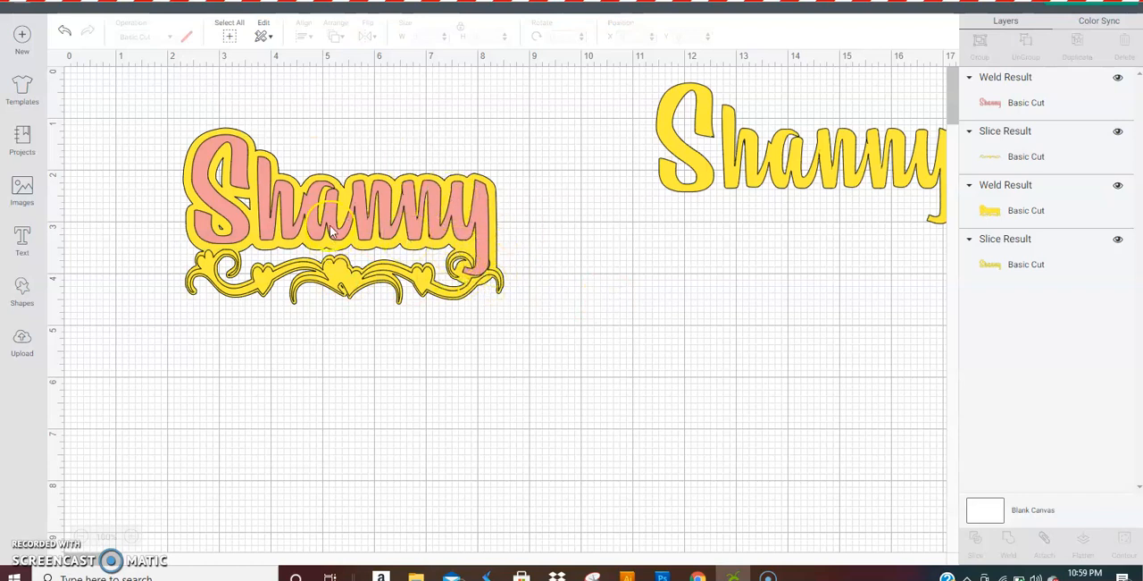
mouse_move(356, 243)
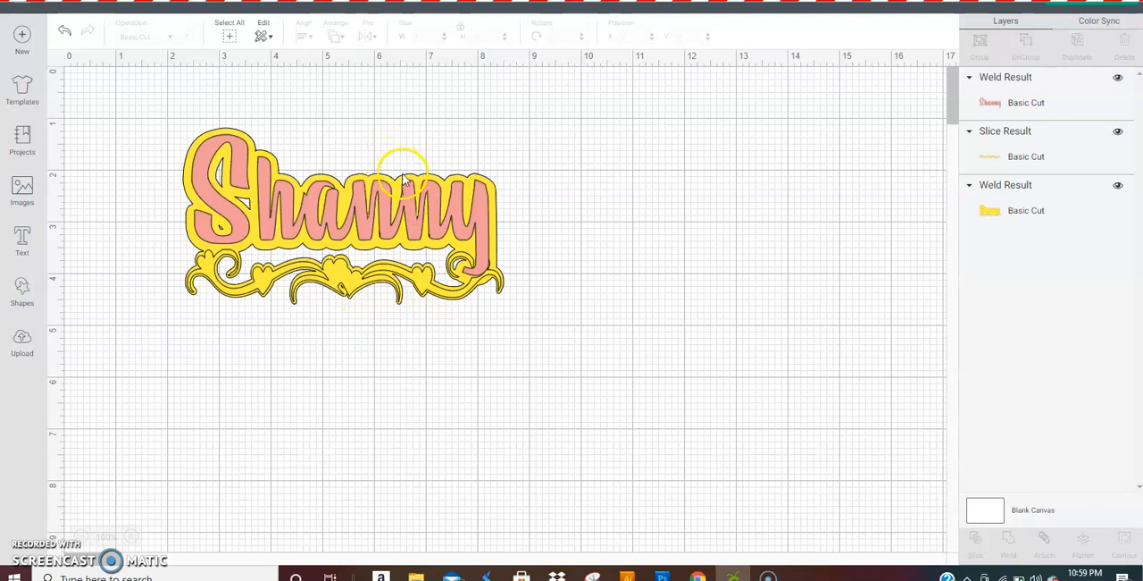
left_click(382, 212)
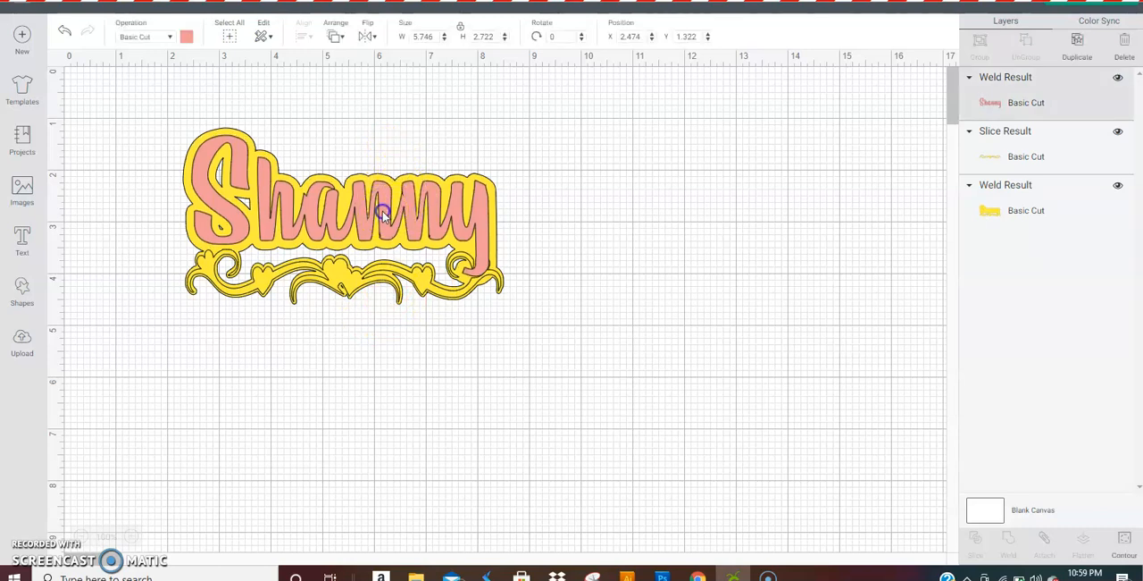
left_click_drag(375, 214, 728, 161)
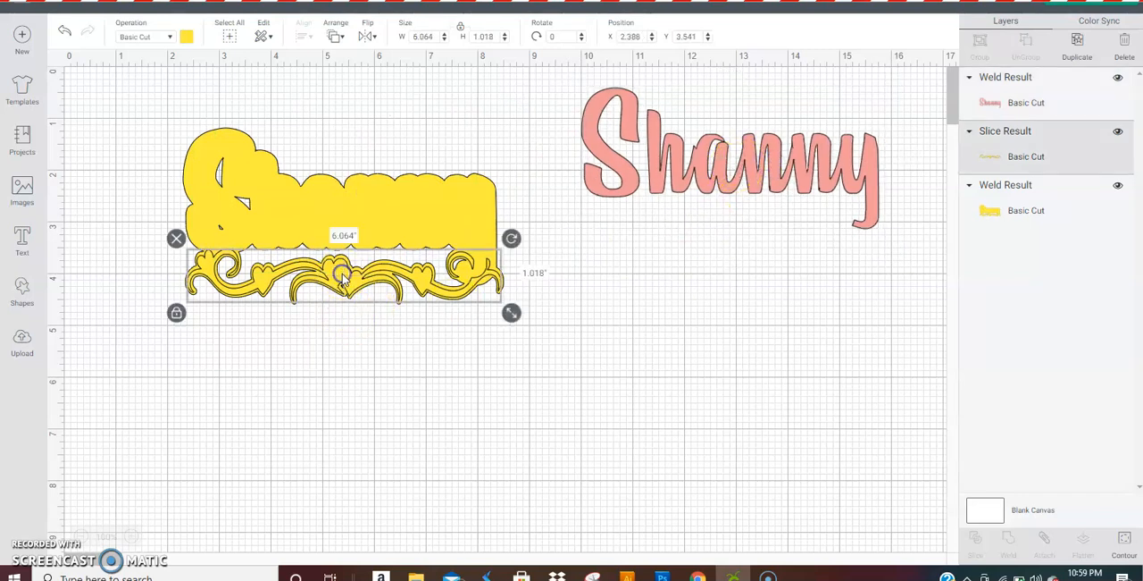
left_click_drag(344, 275, 746, 340)
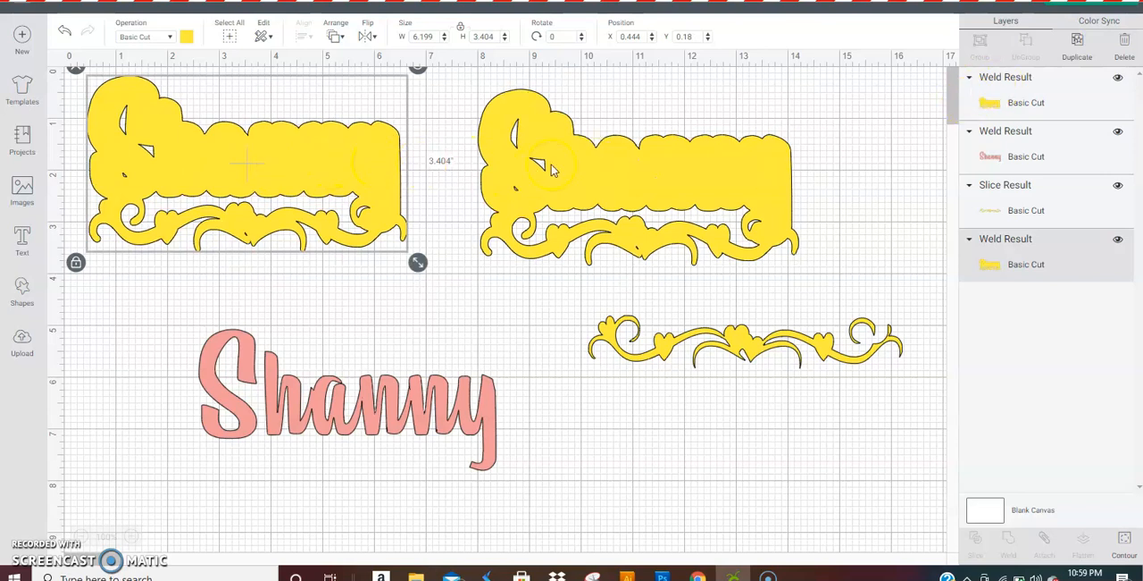
Step: Flip the duplicate yellow base horizontally to make the mirrored copy
left_click(337, 36)
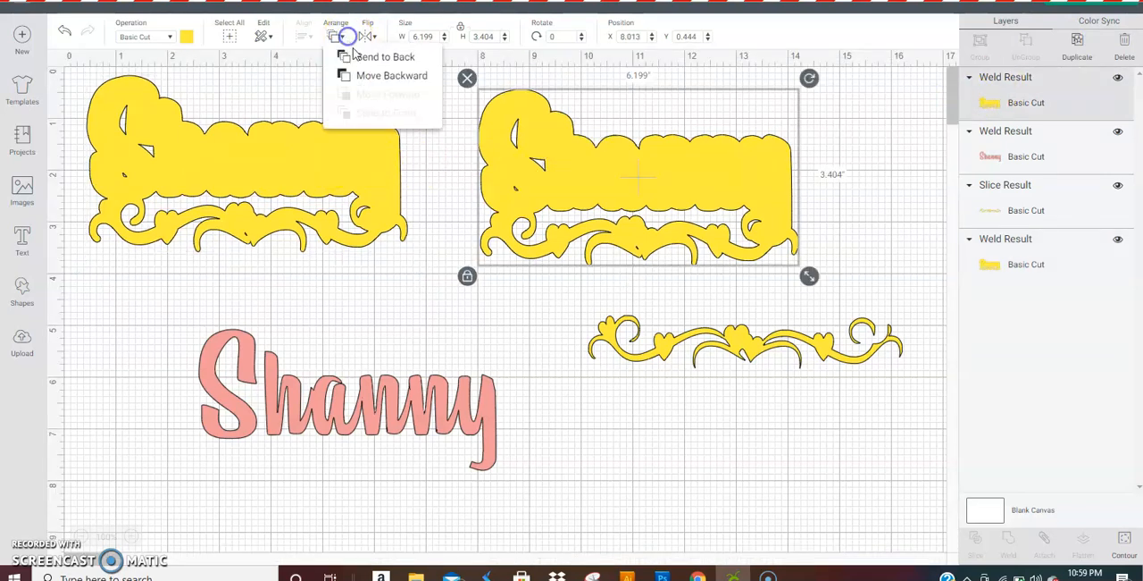
left_click(364, 36)
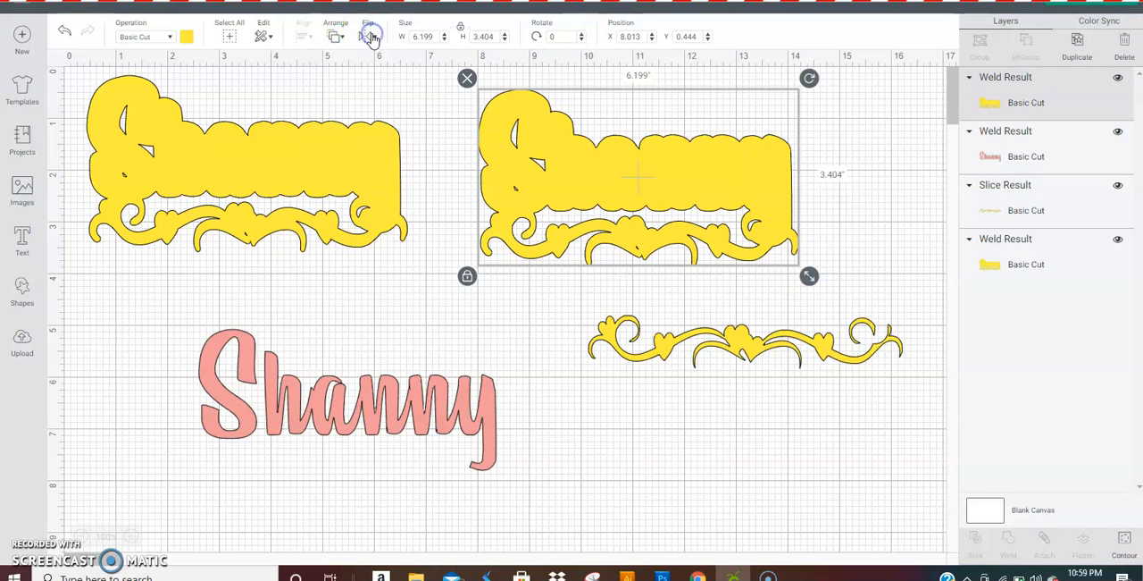
left_click(365, 36)
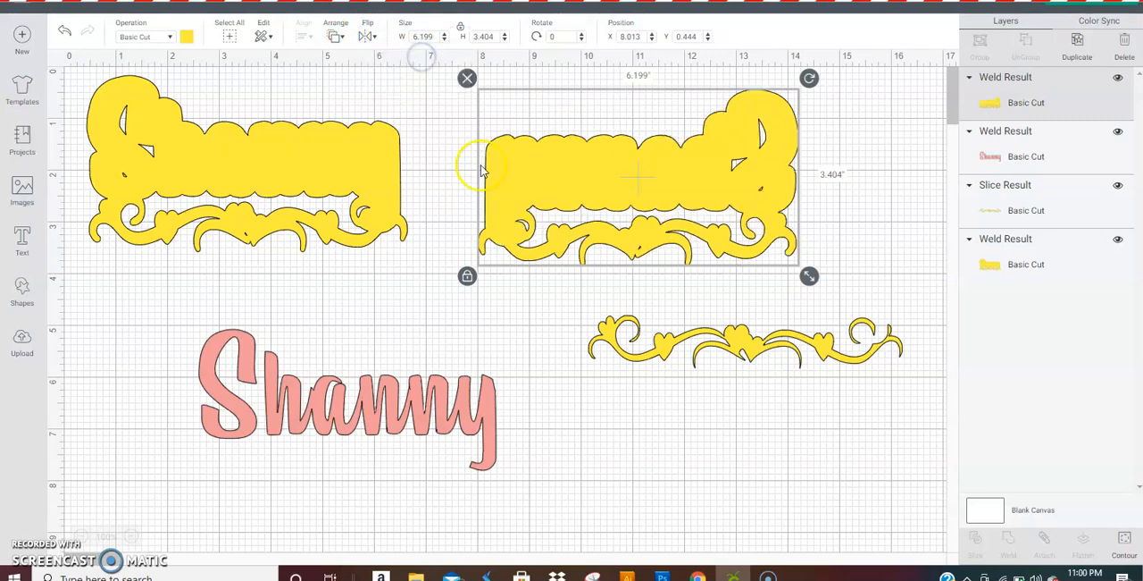
left_click(579, 458)
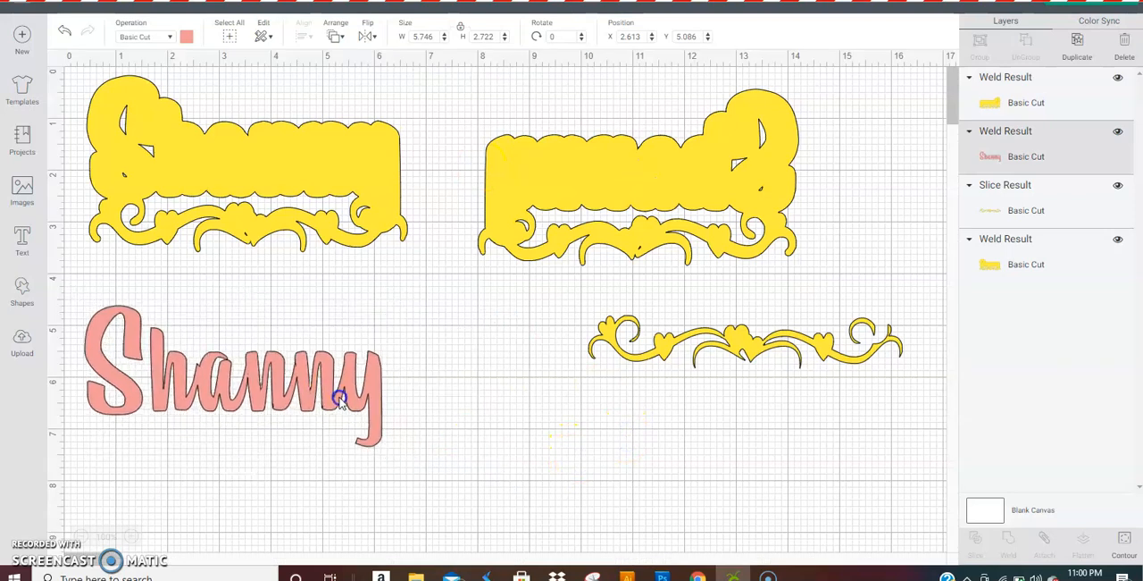
Step: Move the pink 'Shanny' name onto the original yellow base on the left
left_click(341, 402)
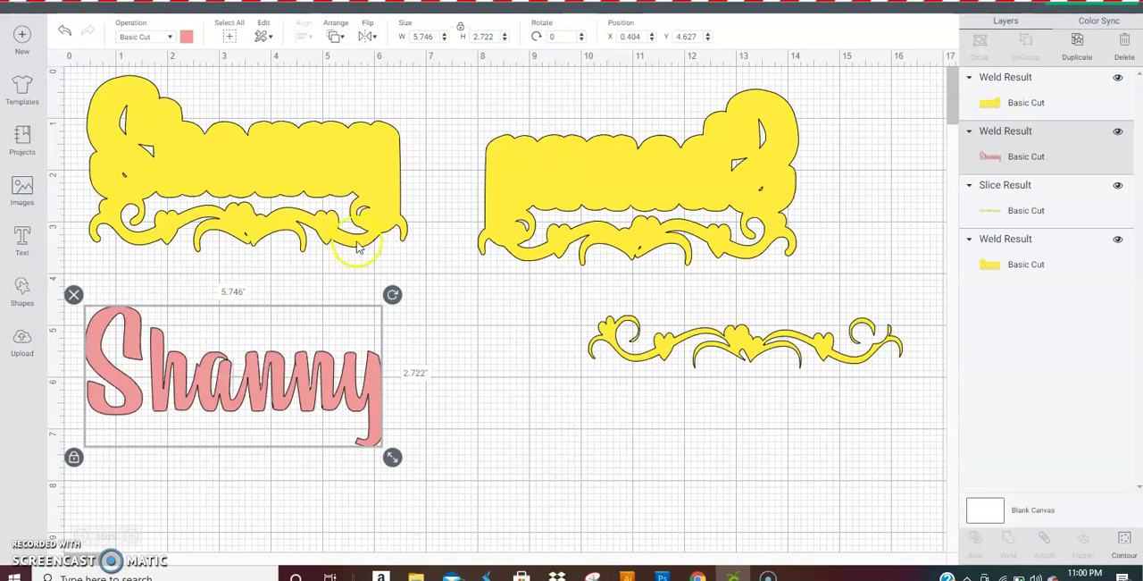
left_click_drag(232, 375, 241, 286)
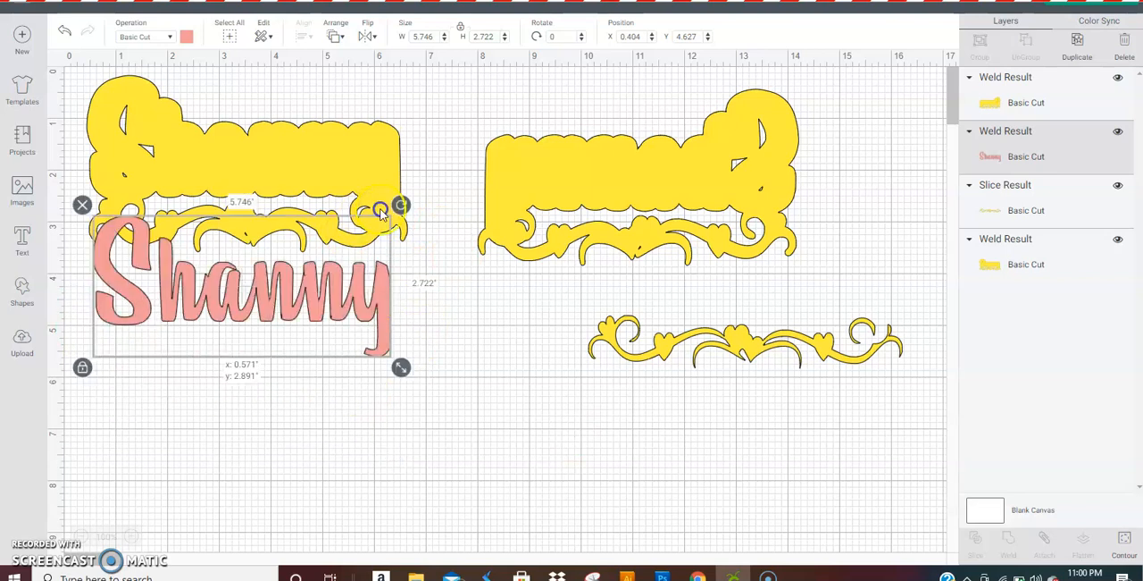
left_click_drag(242, 286, 242, 161)
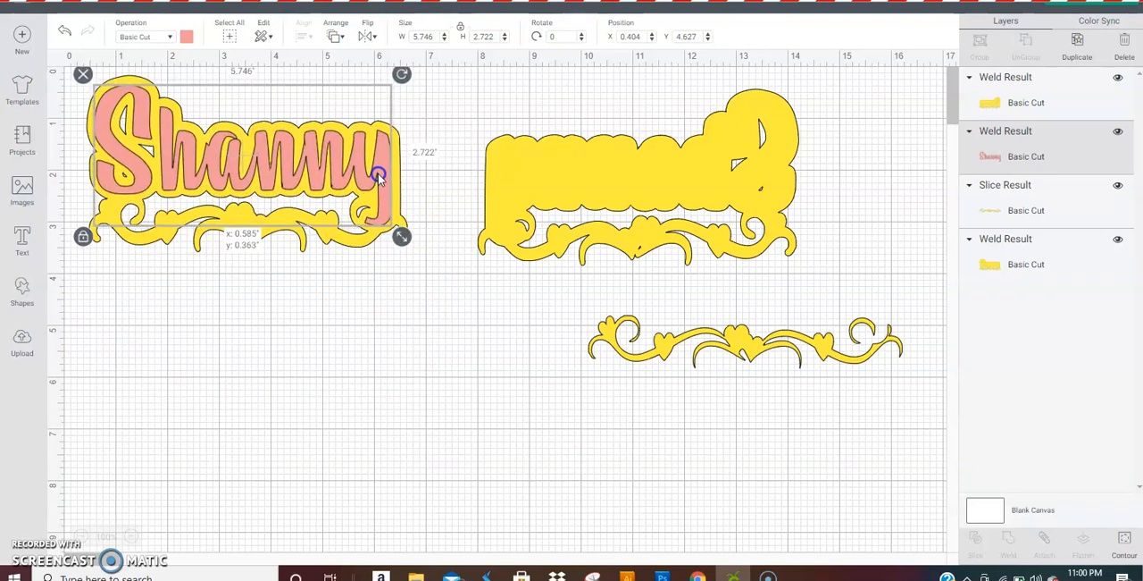
left_click(746, 339)
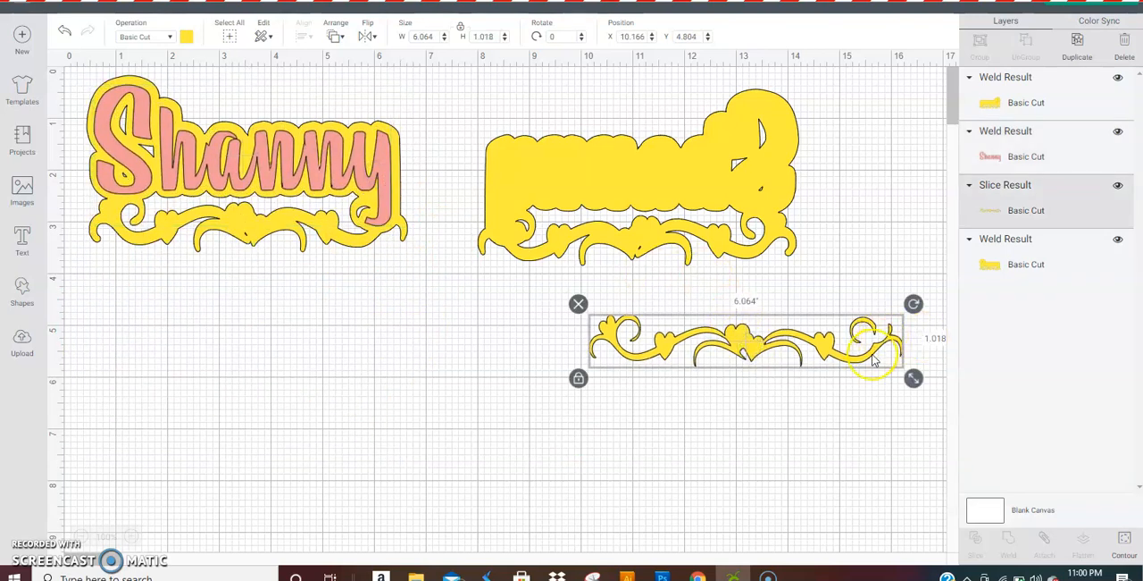